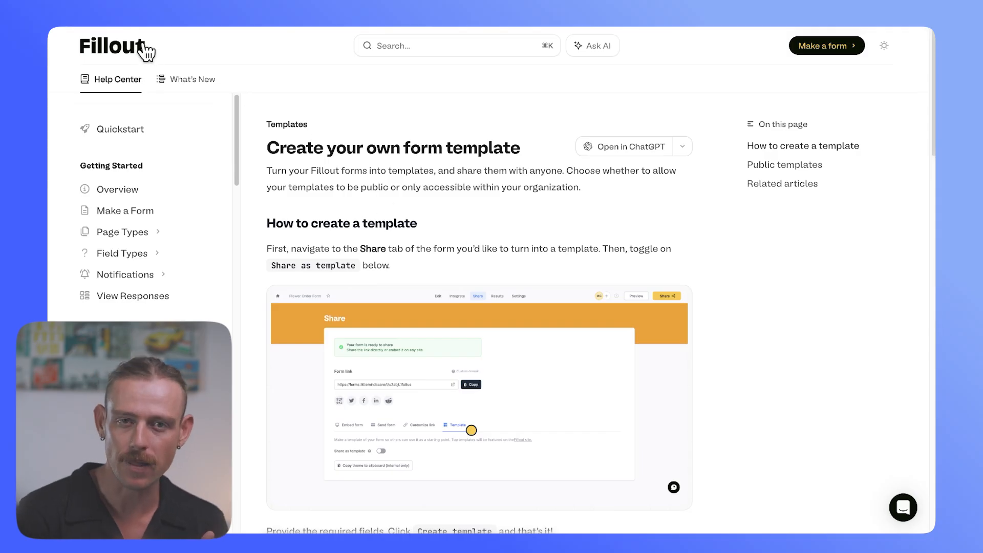
Open the Quote Form from the Home dashboard's Recently viewed cards.
left_click(111, 45)
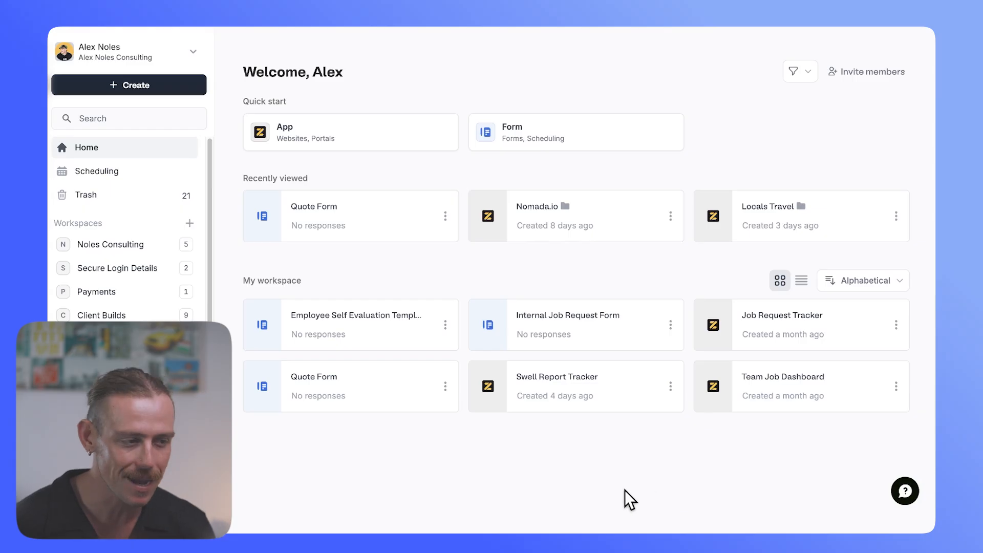
mouse_move(527, 495)
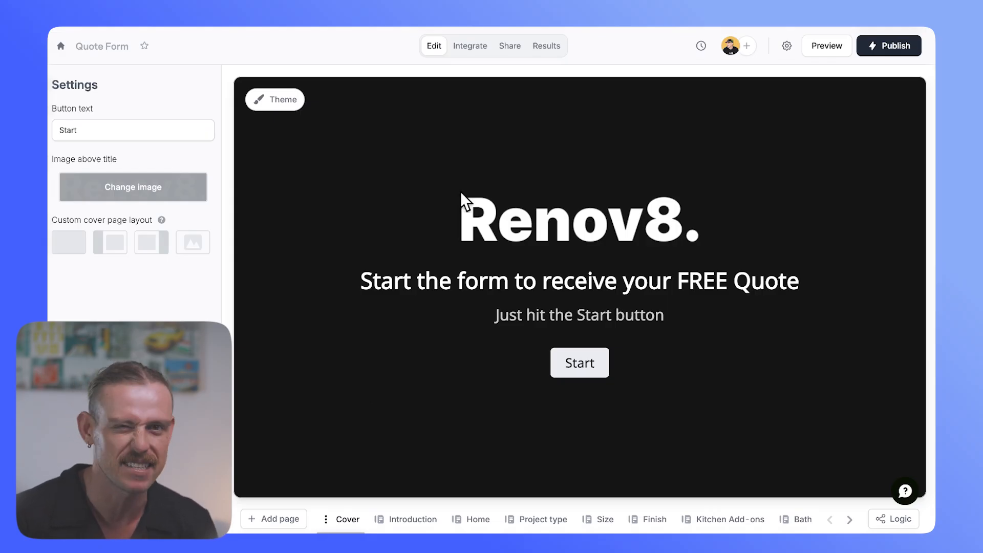
Browse the Integrate page's Popular apps, then return to the Edit view.
left_click(470, 45)
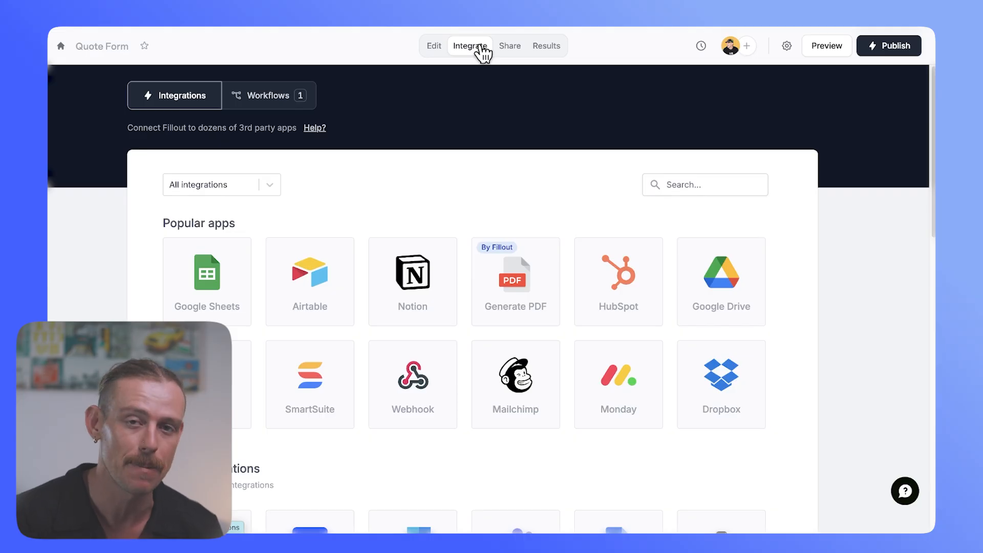
left_click(433, 46)
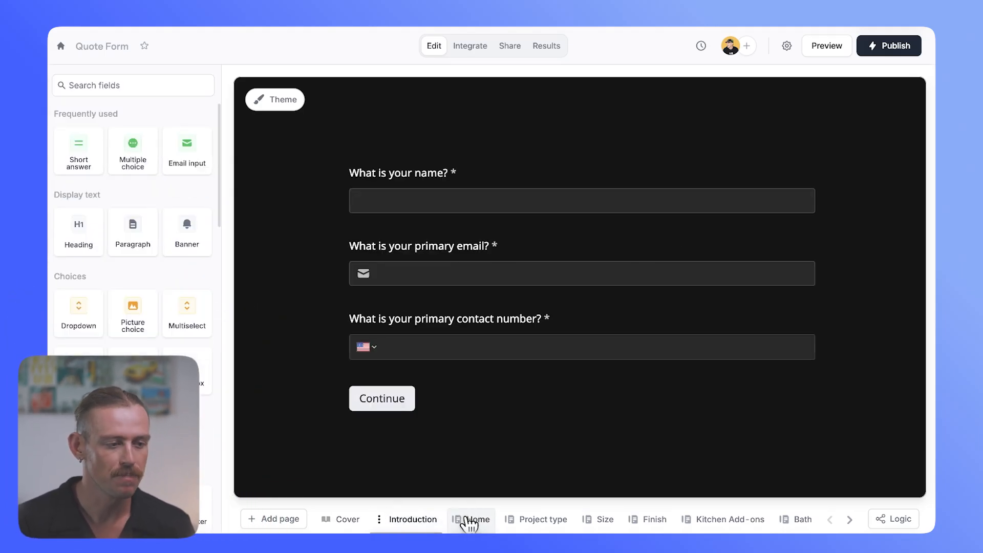
Tour the Project type, Size and Kitchen Add-ons pages, then bring up the Logic panel.
left_click(543, 520)
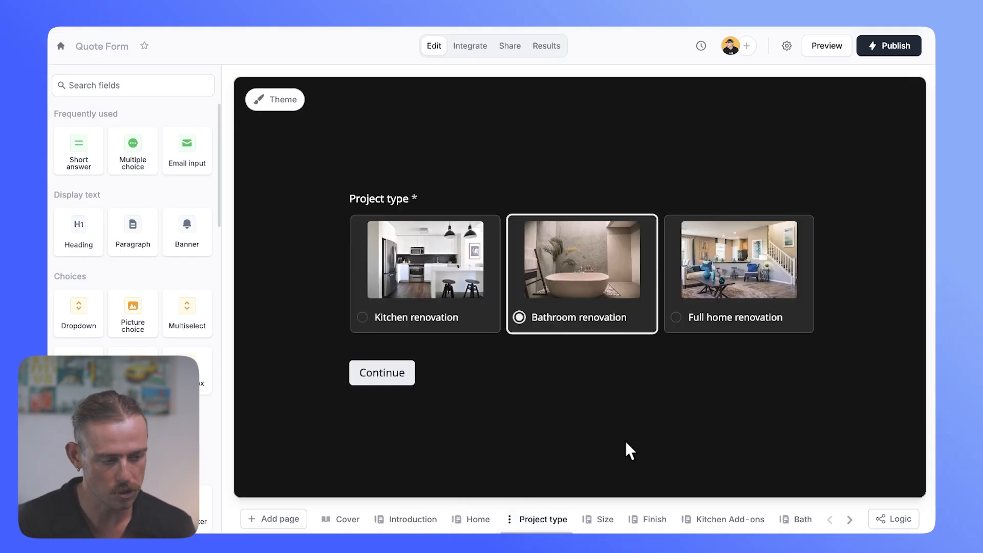
left_click(605, 519)
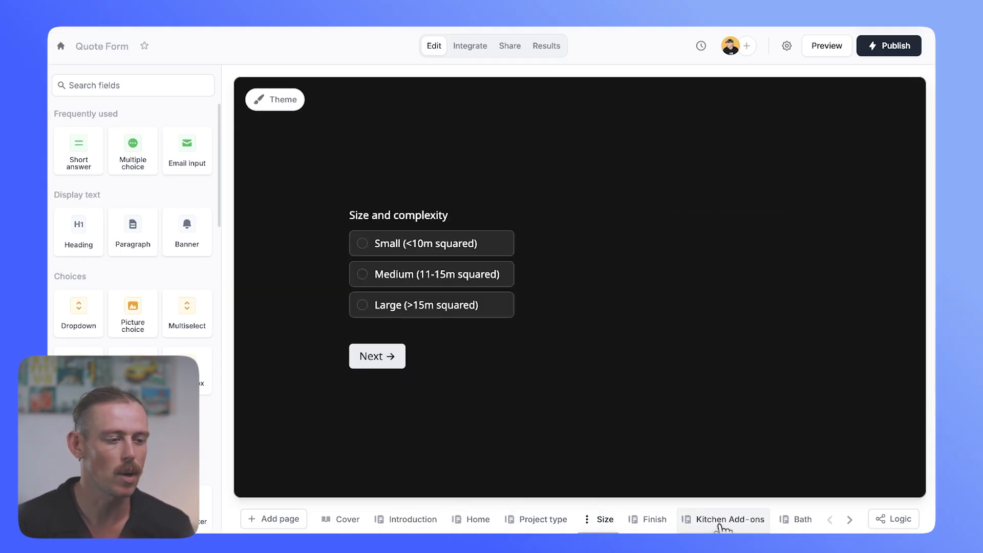
left_click(731, 519)
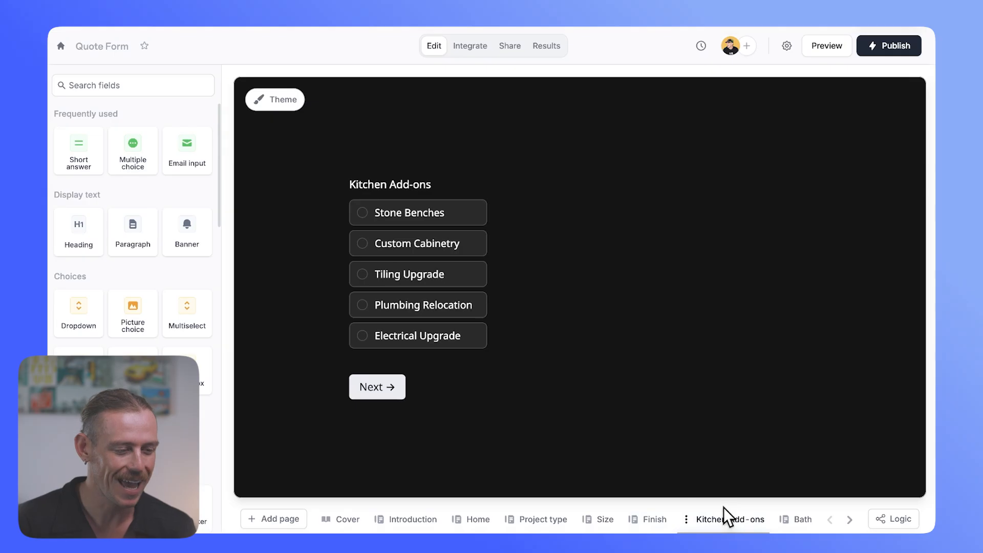
left_click(543, 519)
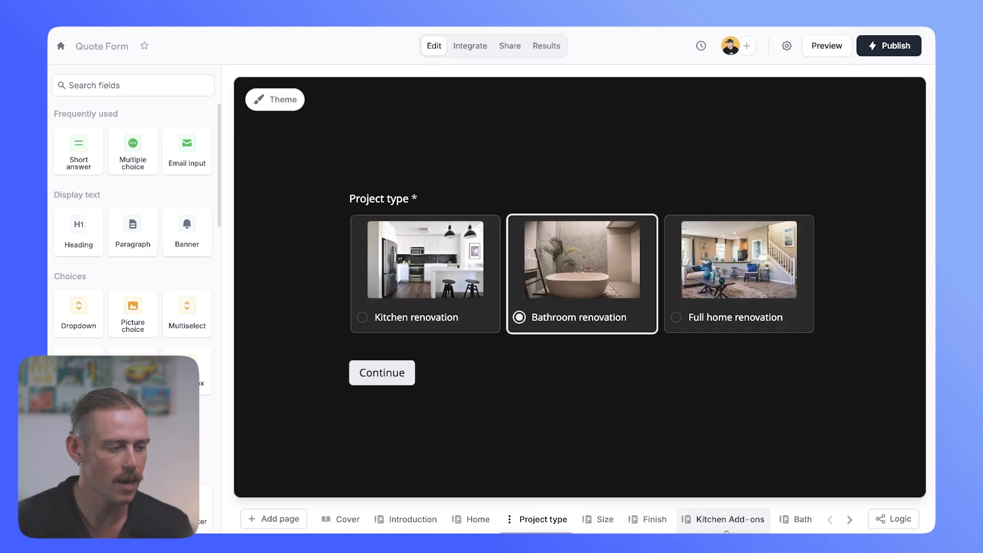
left_click(725, 519)
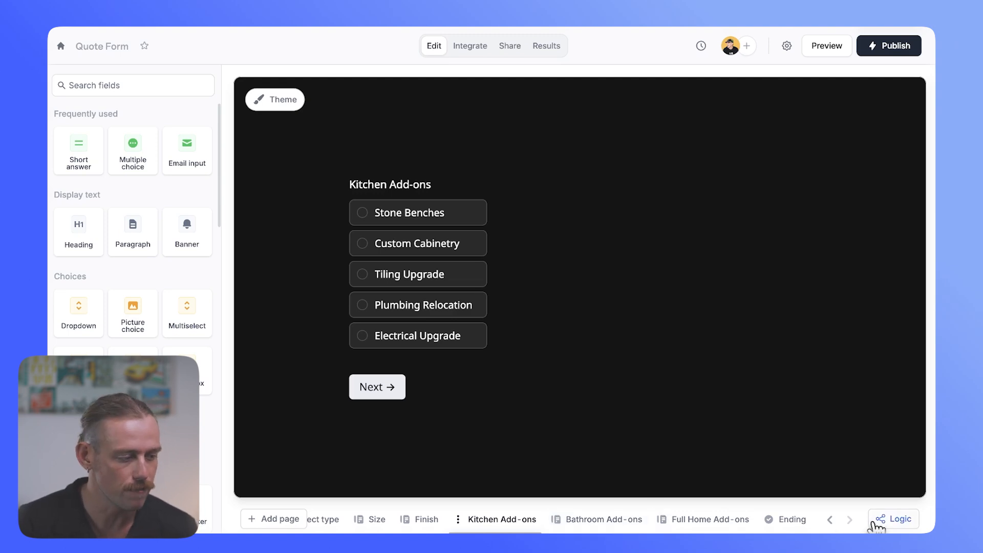
left_click(900, 518)
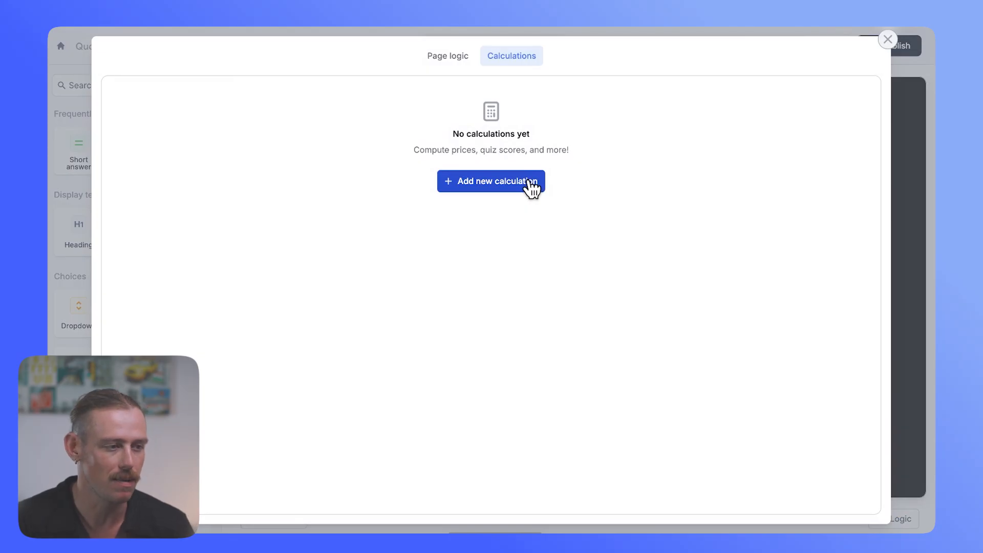
Switch to the Page logic diagram and zoom into the page flow.
left_click(448, 55)
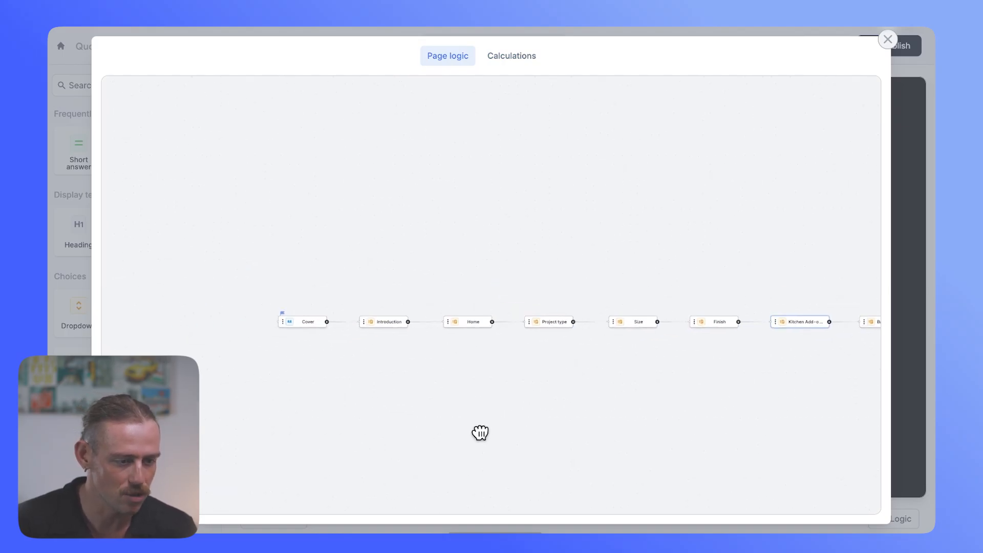
left_click_drag(480, 432, 274, 386)
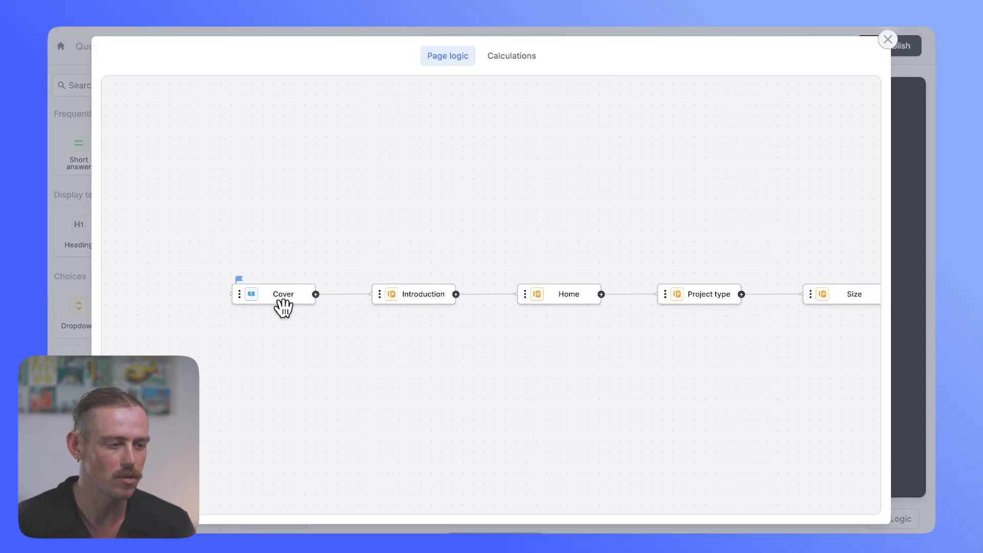
mouse_move(547, 345)
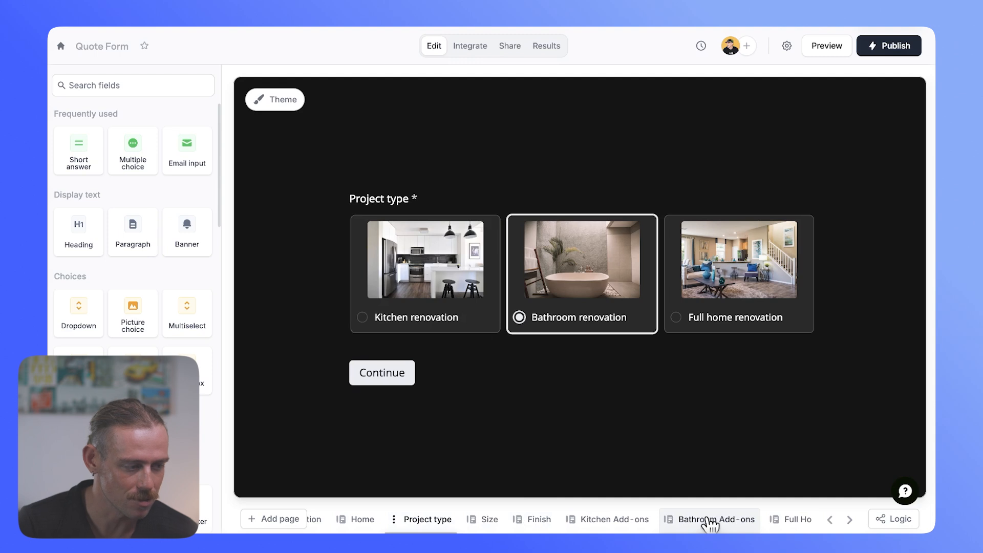
left_click(893, 518)
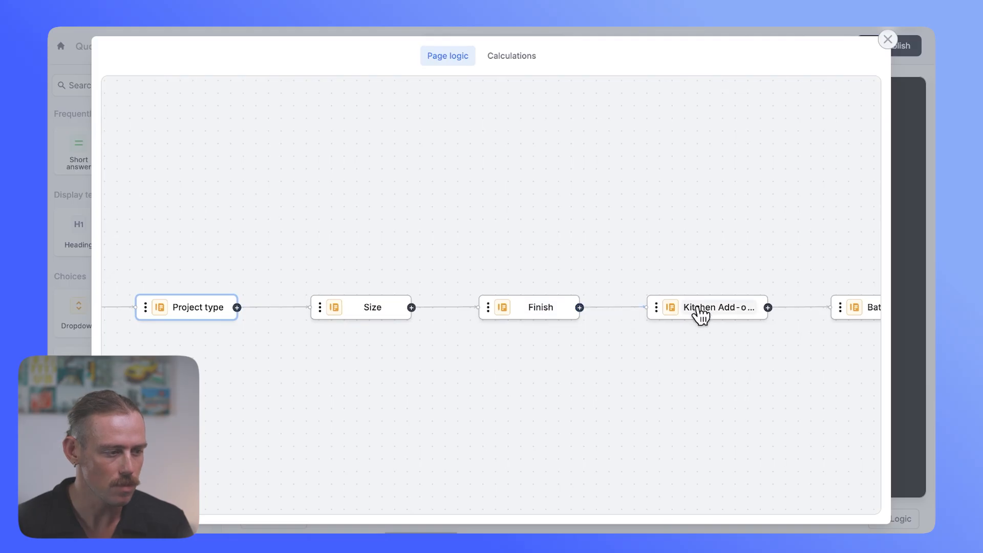
Drag Kitchen, Bathroom and Full Home Add-ons onto separate branches after Finish.
left_click_drag(708, 307, 702, 213)
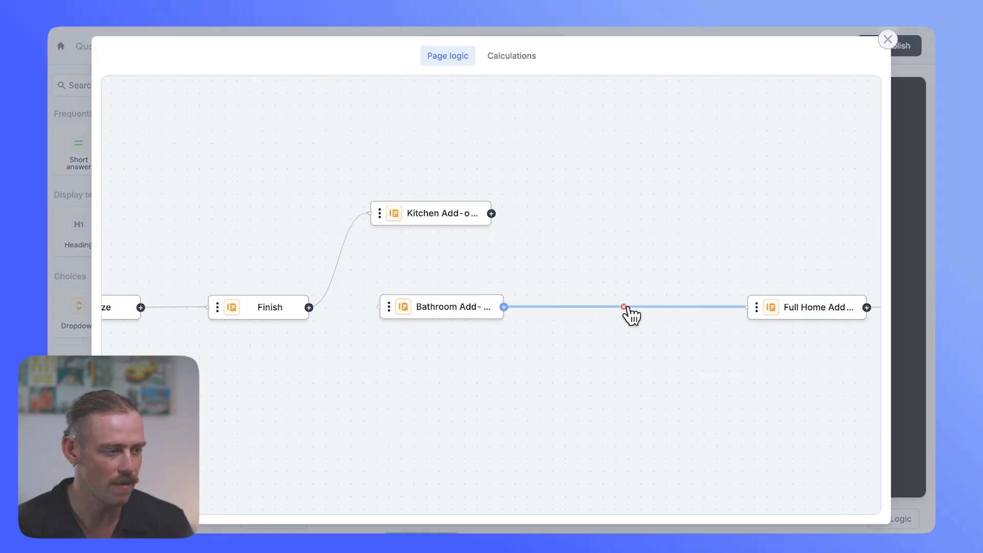
left_click_drag(808, 307, 423, 354)
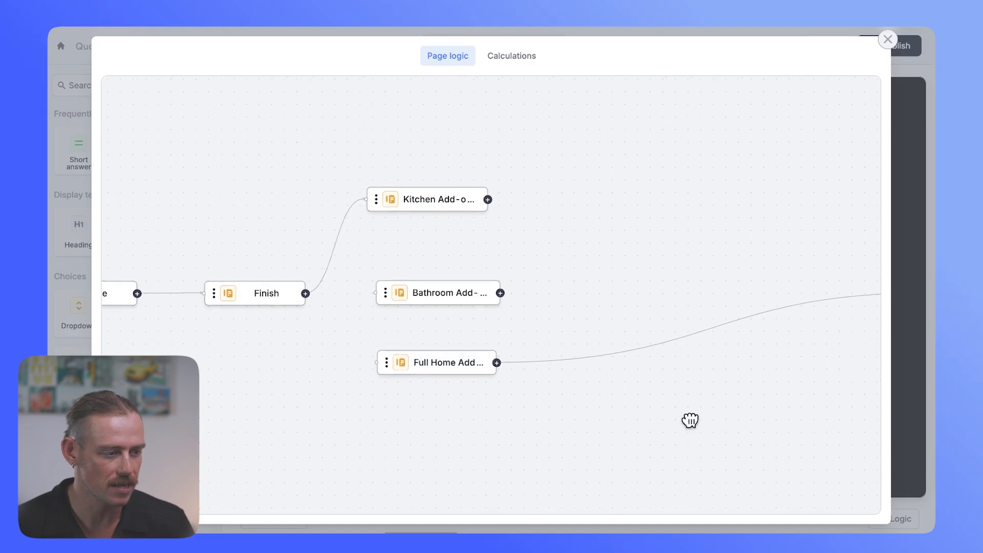
left_click_drag(689, 420, 485, 332)
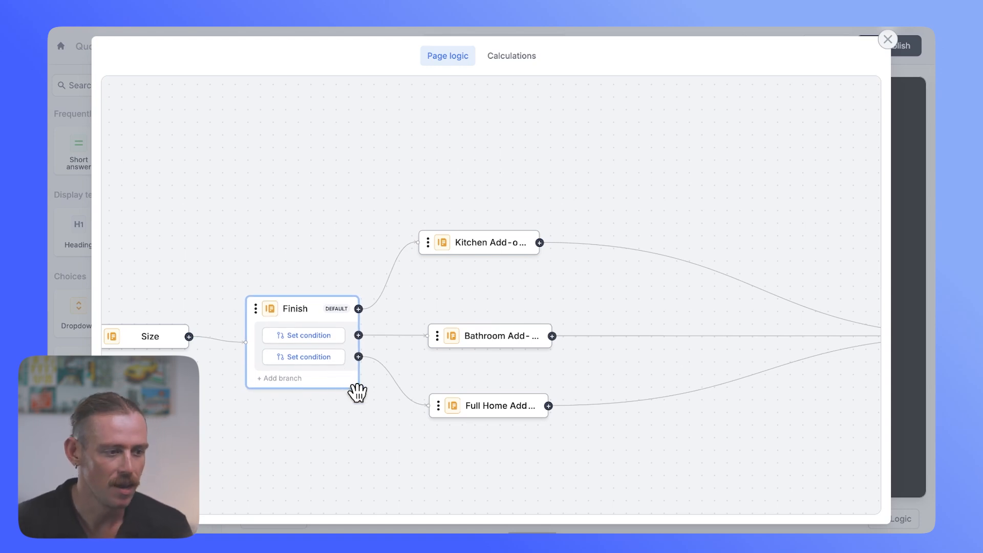
mouse_move(451, 242)
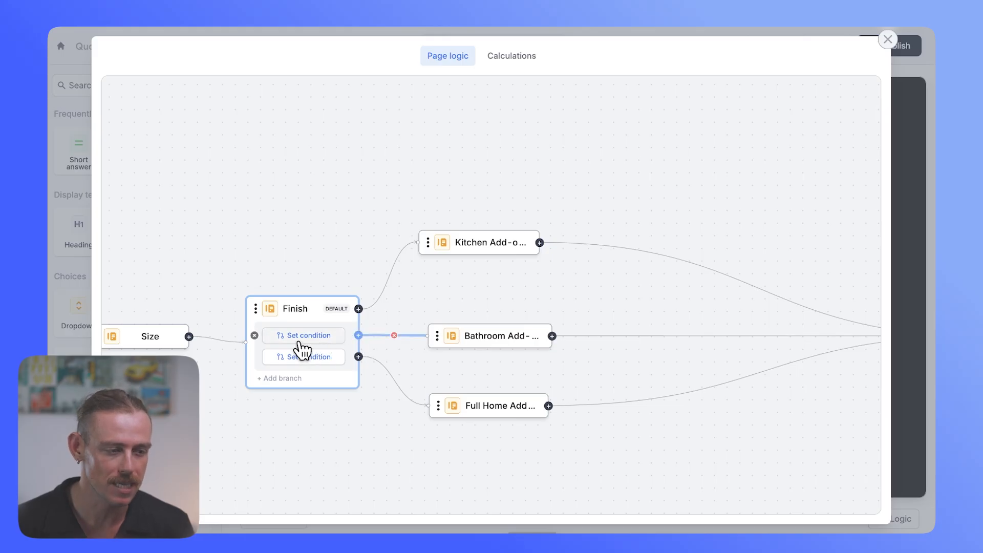
Condition the Bathroom Add-ons branch on Project type equals Bathroom renovation.
left_click(303, 335)
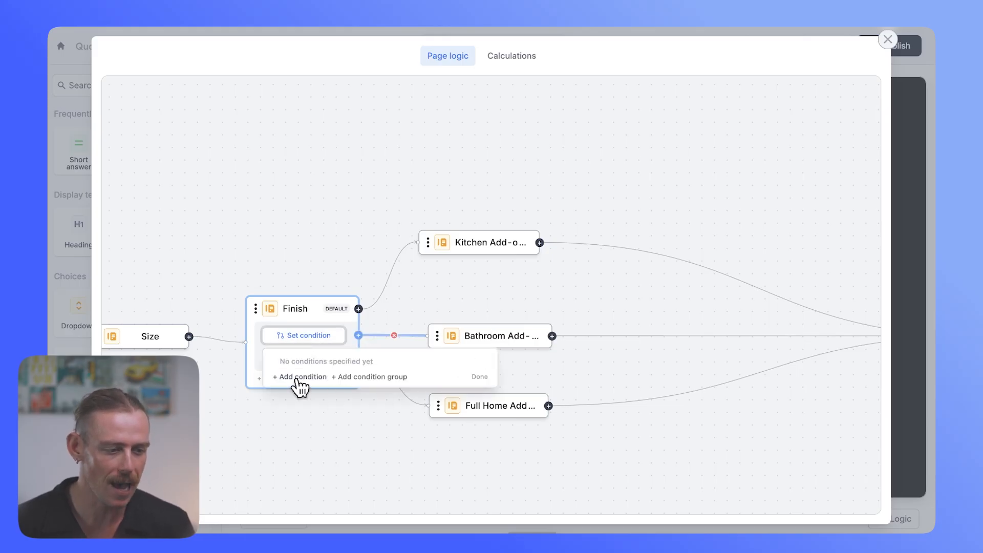
left_click(299, 376)
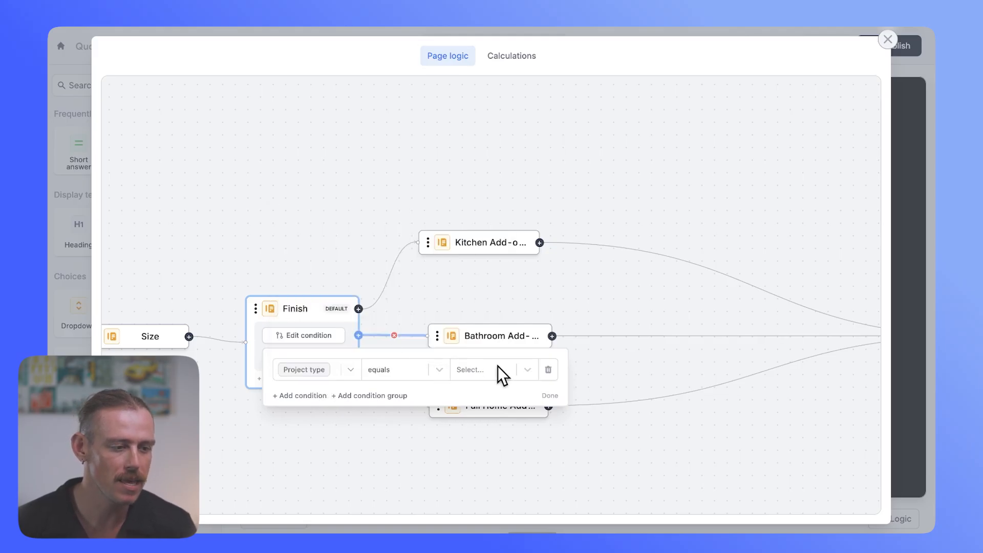
left_click(491, 370)
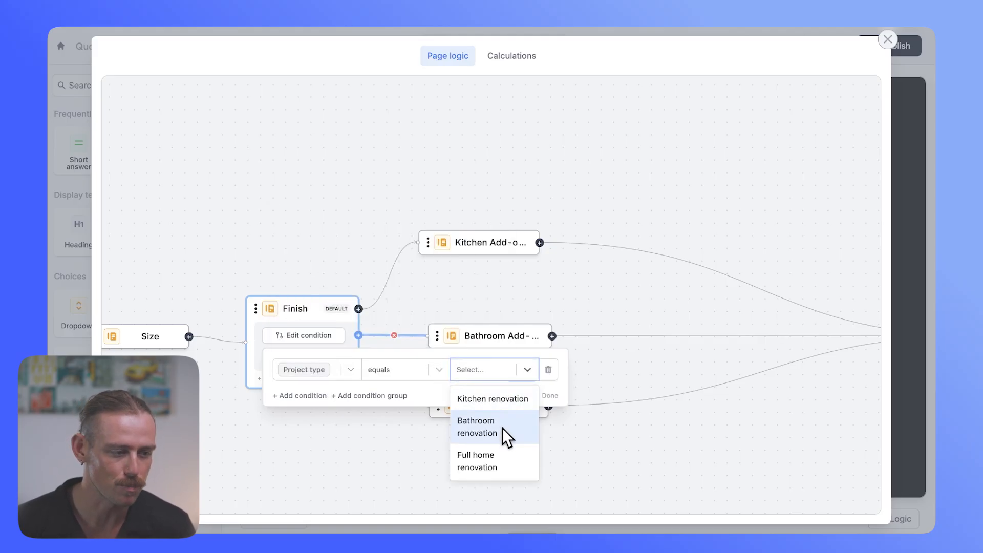
left_click(476, 427)
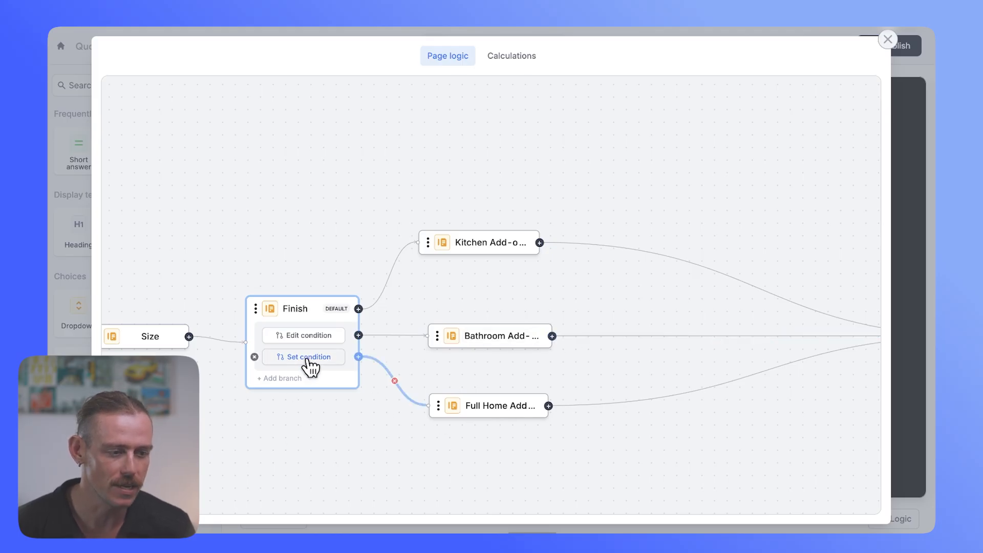
Condition the Full Home Add-ons branch on Project type equals Full home renovation, then leave Logic.
left_click(303, 357)
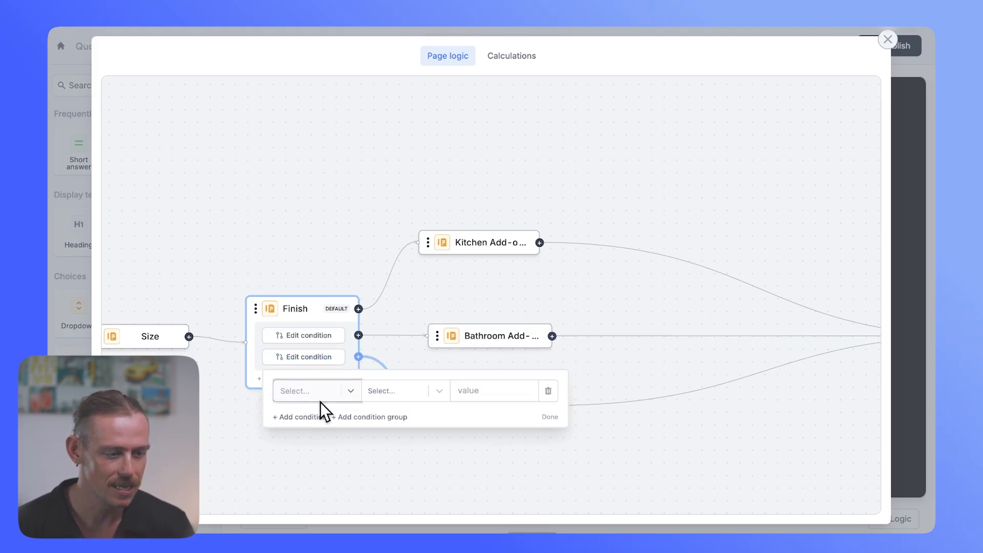
left_click(308, 391)
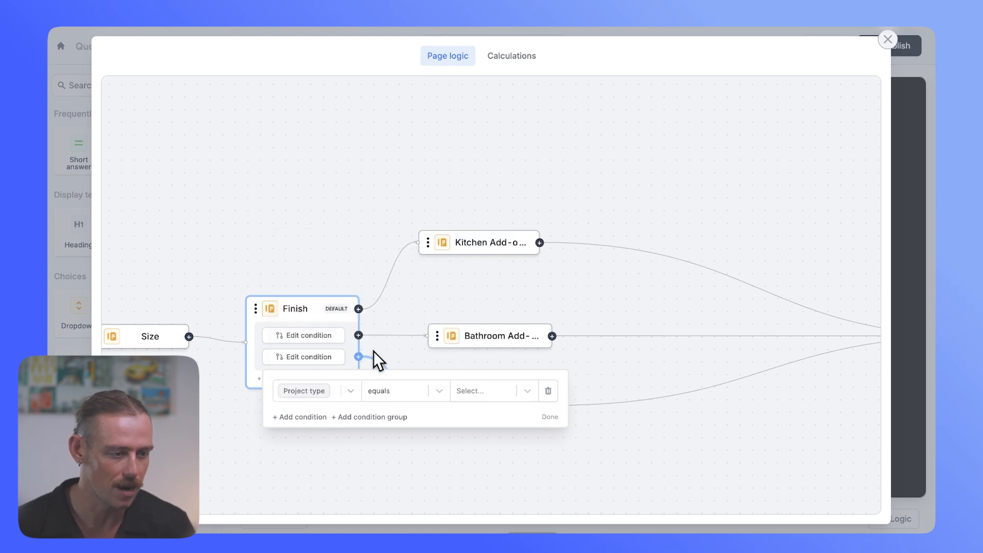
left_click(493, 390)
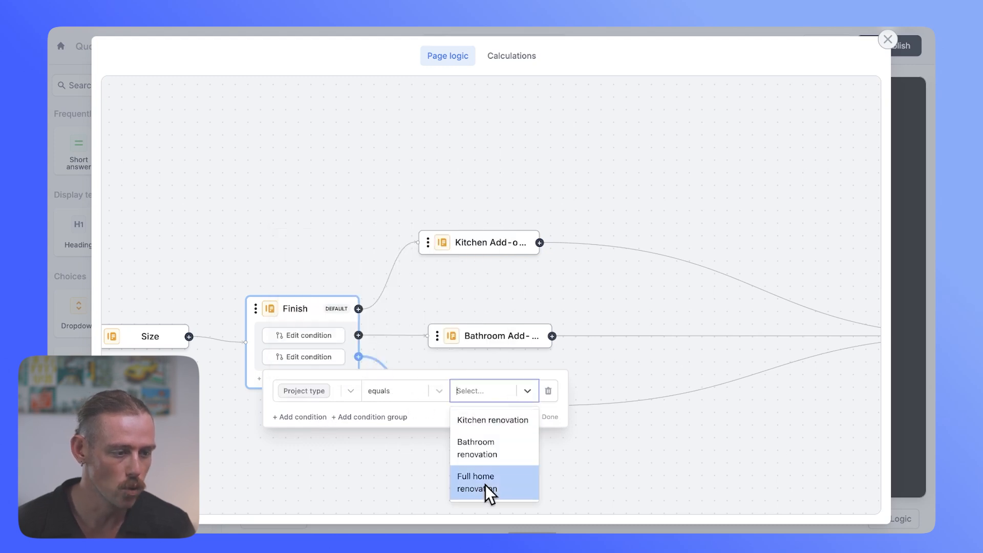
left_click(476, 483)
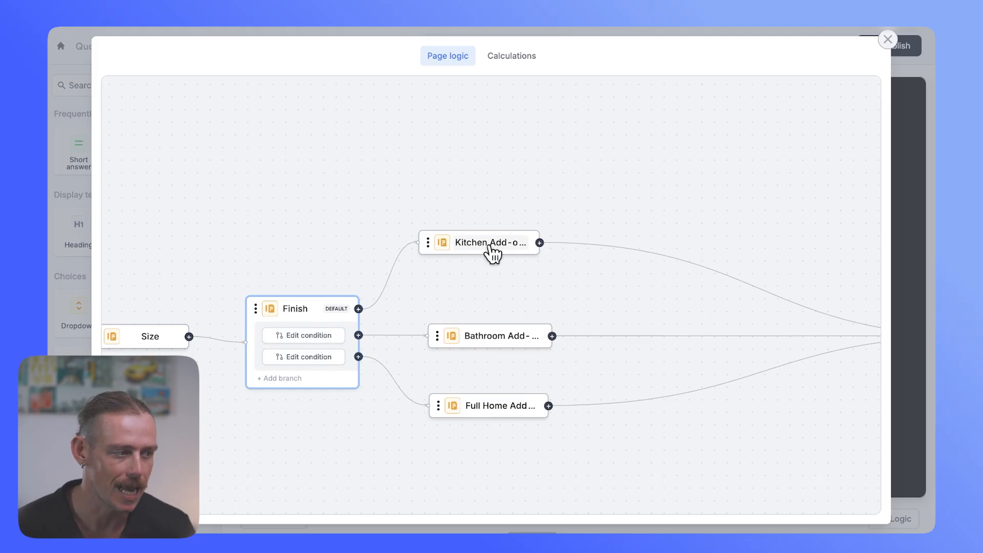
left_click(888, 39)
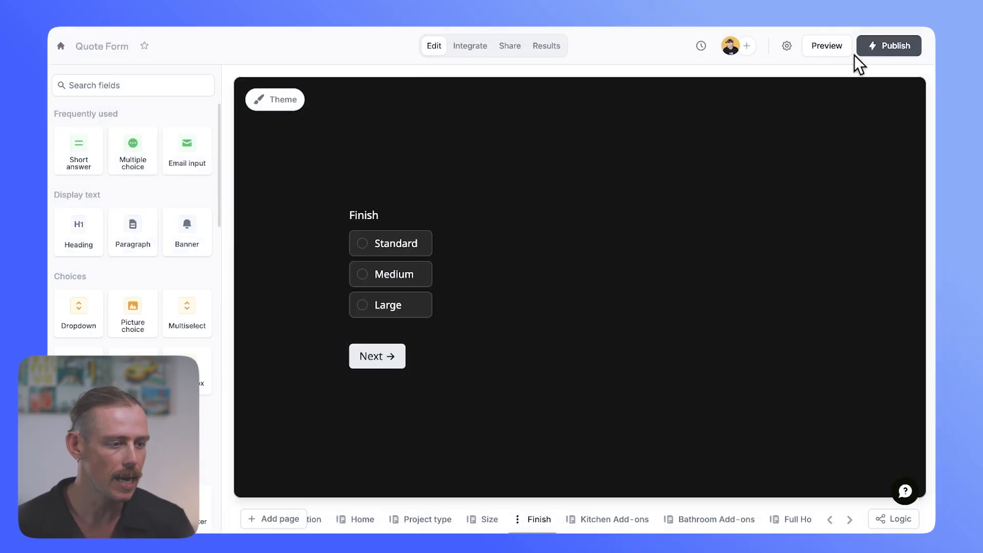
Preview the form through a Kitchen renovation path to Kitchen Add-ons and pick Stone Benches.
left_click(827, 45)
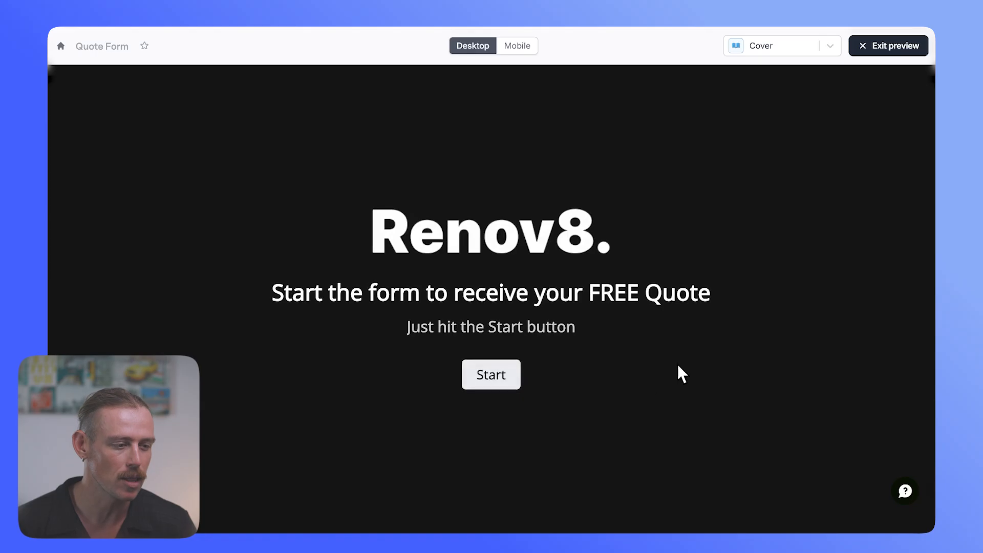
left_click(491, 375)
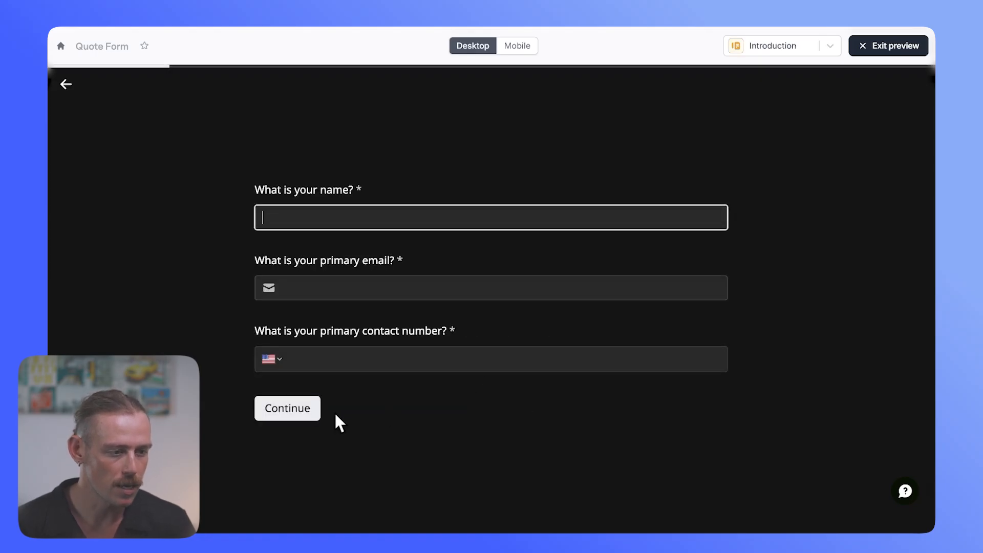
left_click(286, 408)
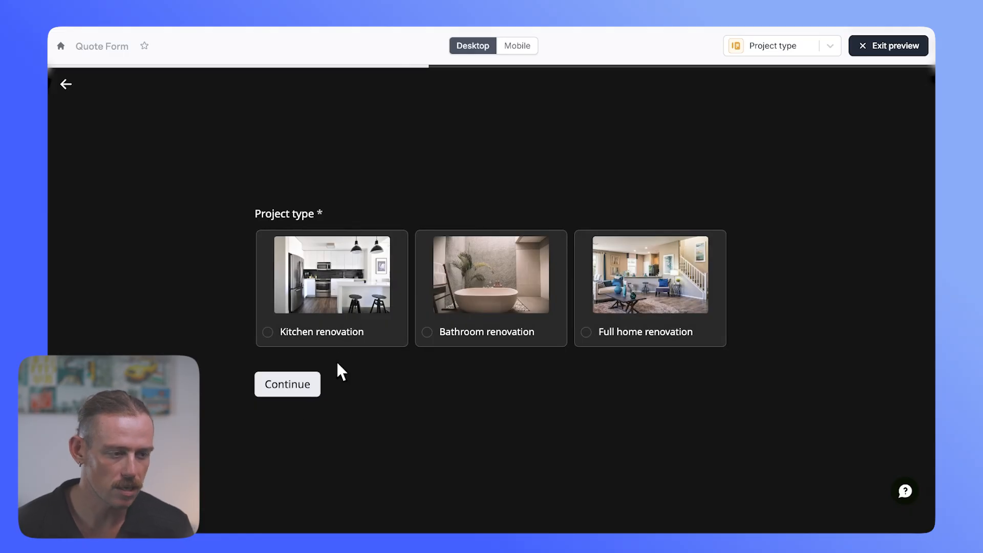
left_click(287, 384)
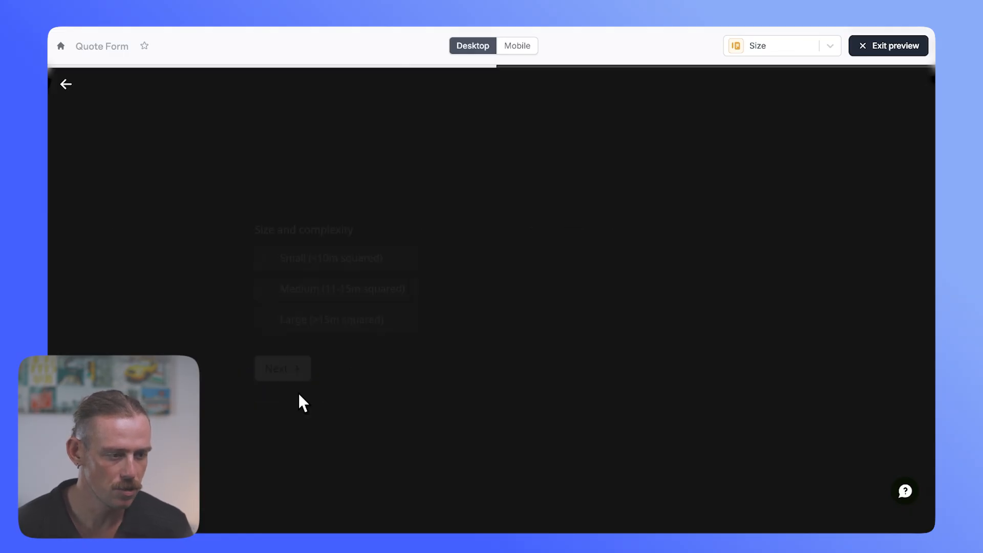
left_click(283, 368)
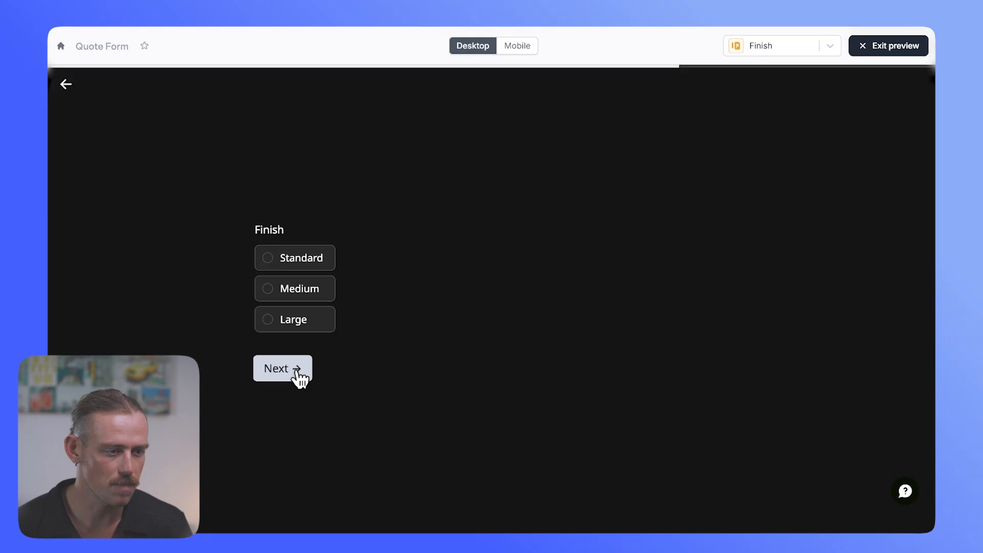
left_click(282, 367)
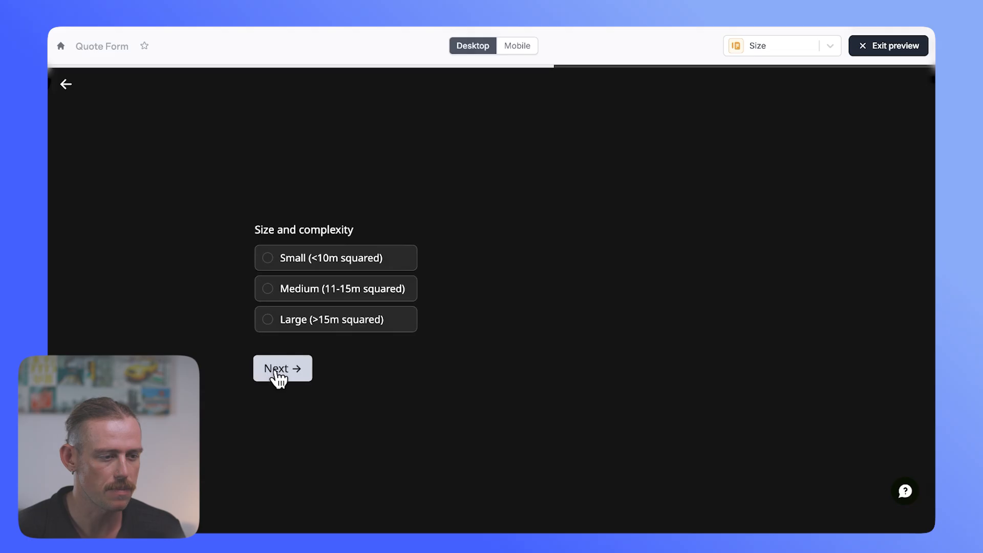
left_click(283, 367)
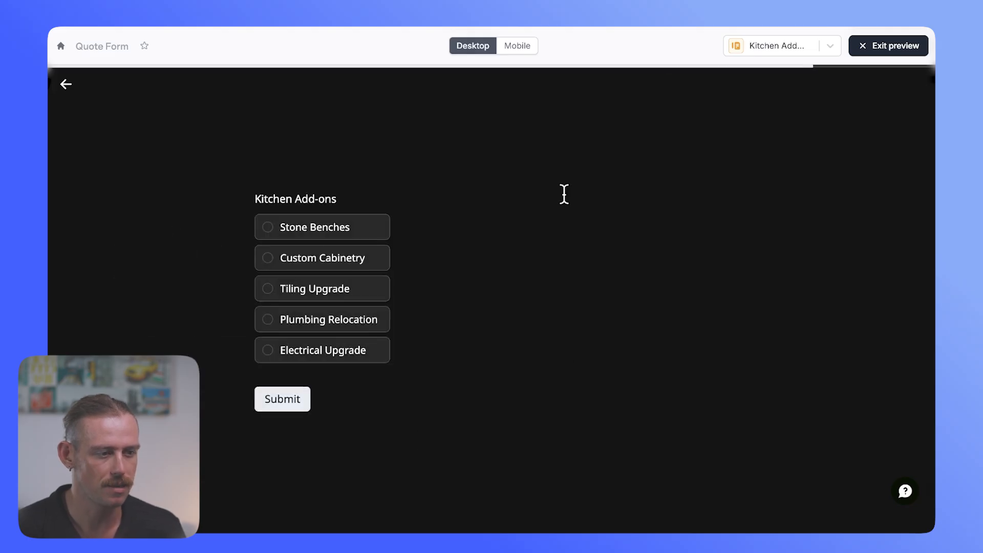
left_click(268, 227)
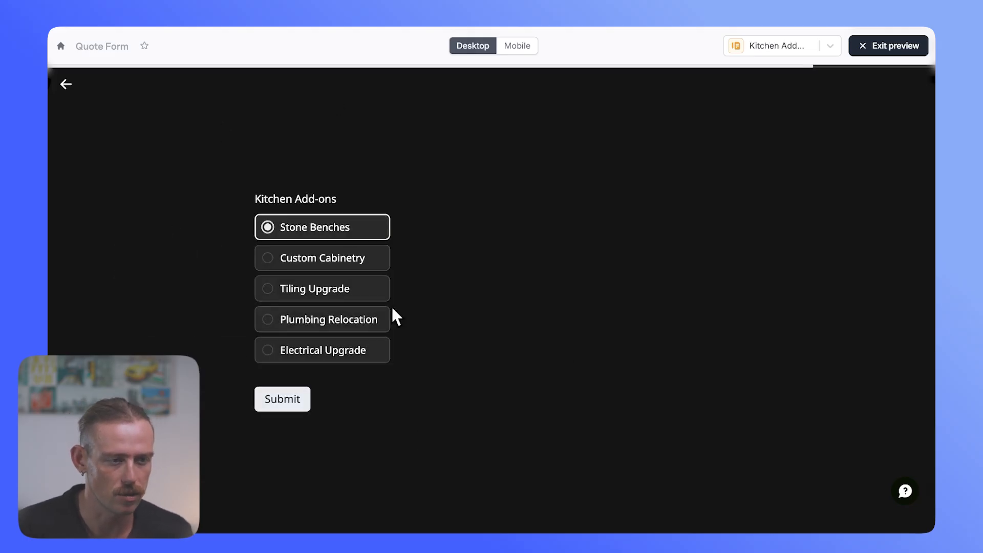
Go back, choose Bathroom renovation and confirm it leads to Bathroom Add-ons.
left_click(66, 84)
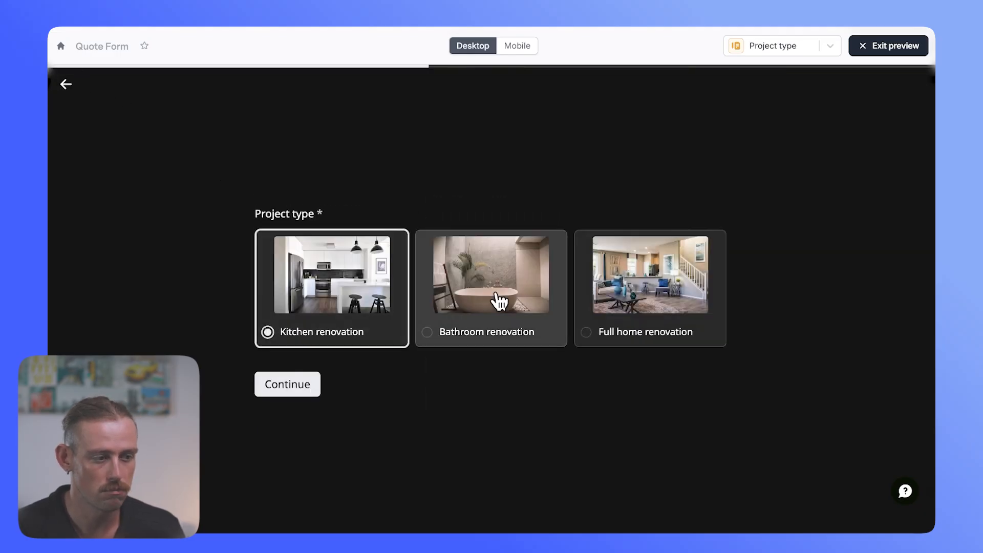
left_click(286, 385)
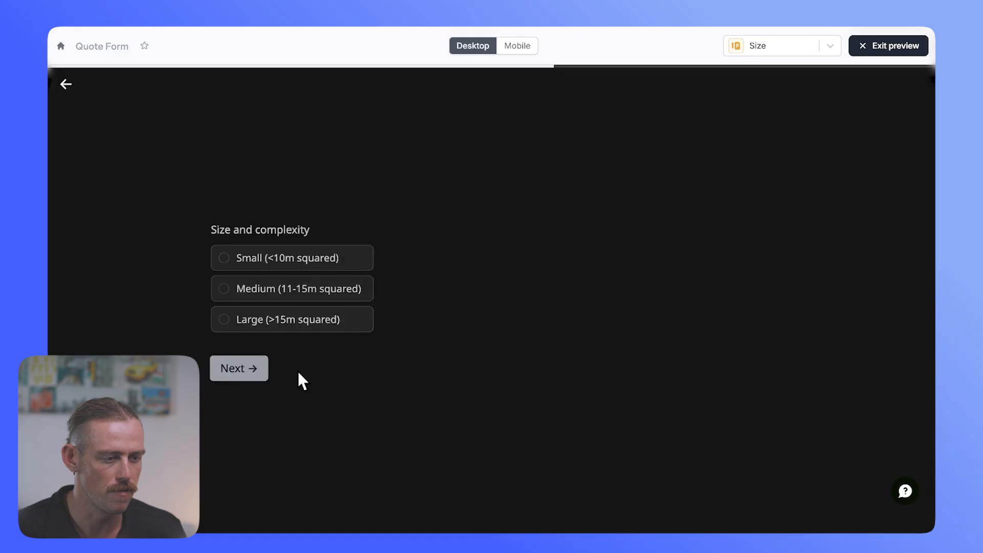
left_click(239, 367)
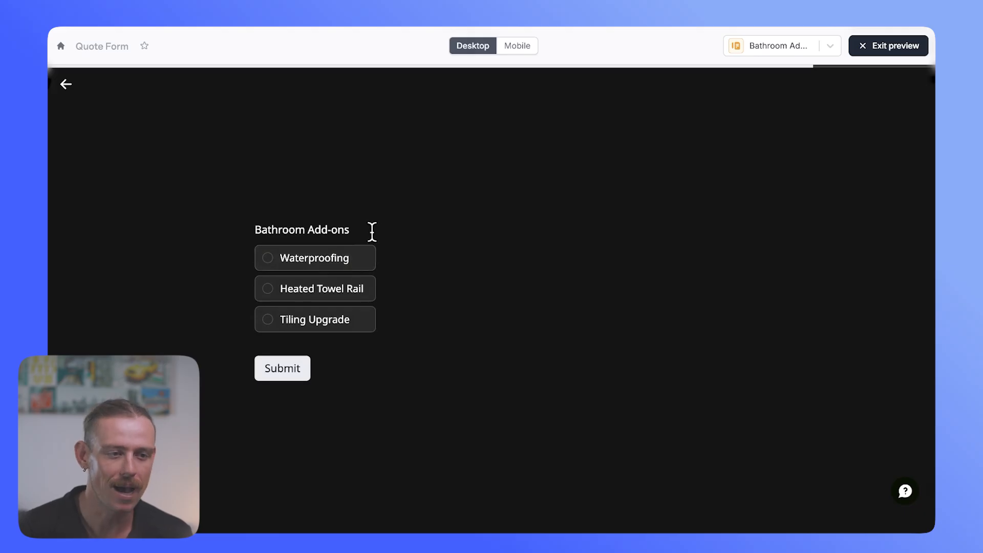
left_click(66, 84)
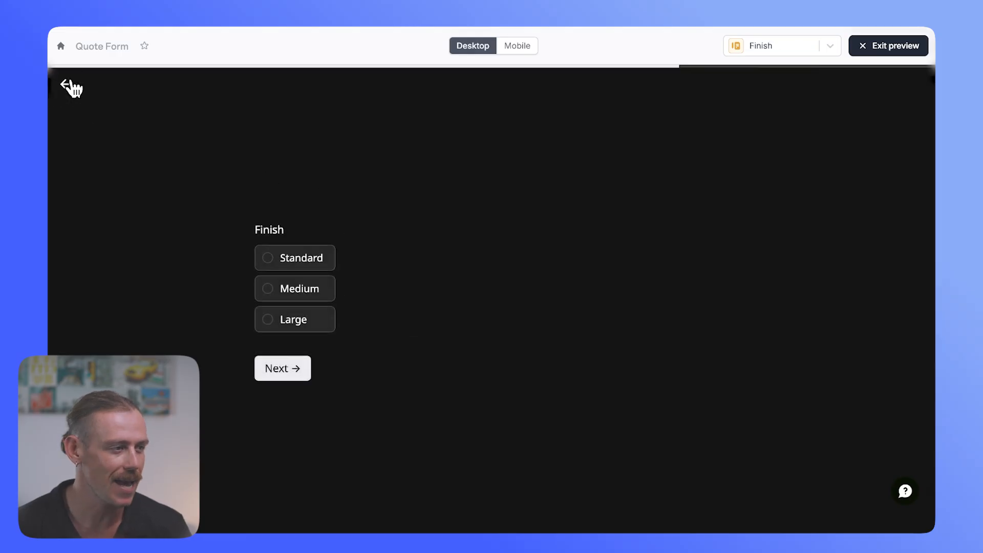
Leave preview and create a new calculation named Quote of type number.
left_click(889, 45)
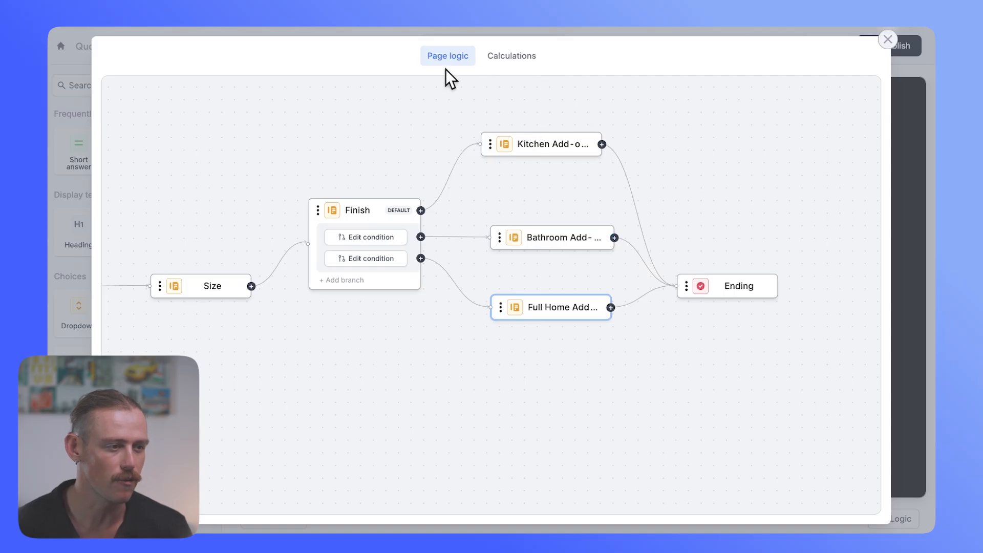
mouse_move(533, 82)
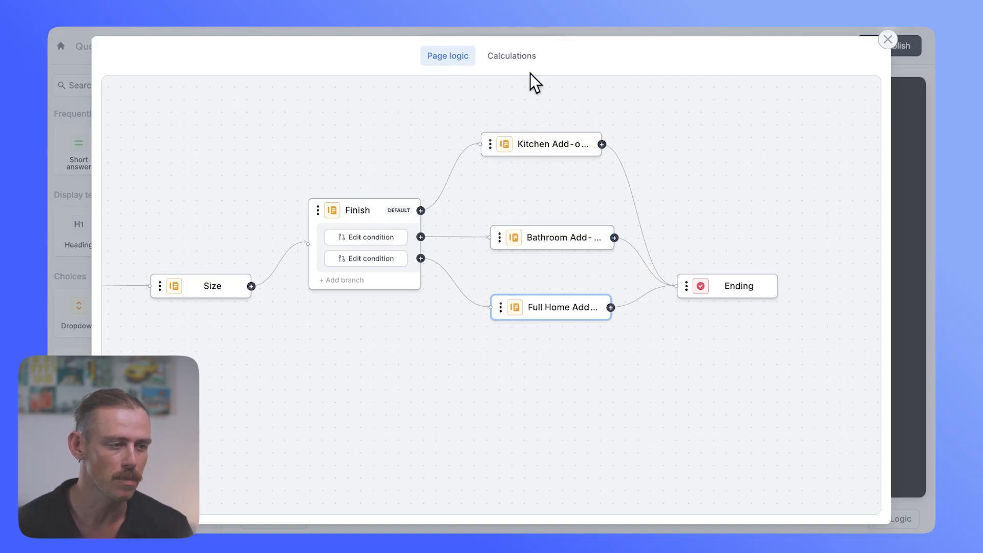
left_click(511, 55)
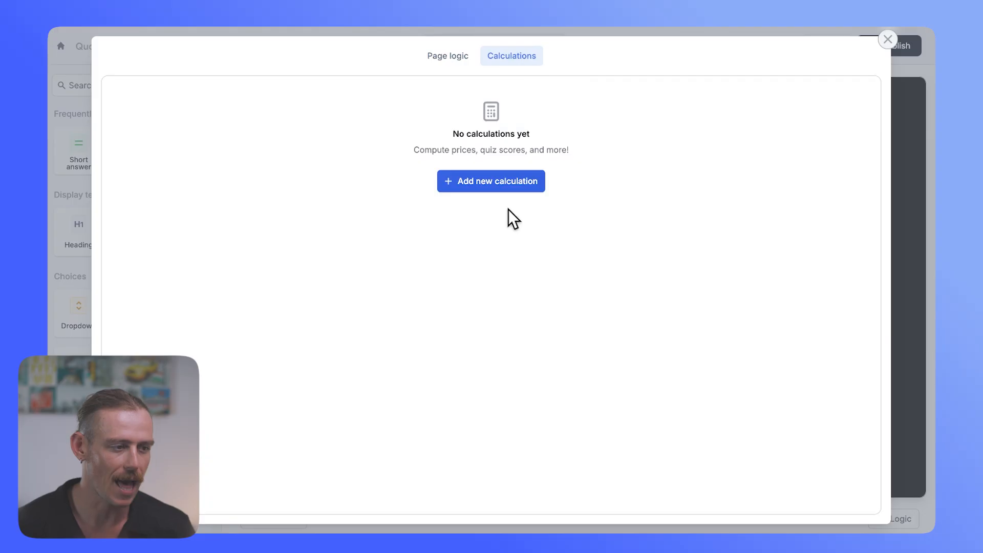
left_click(491, 180)
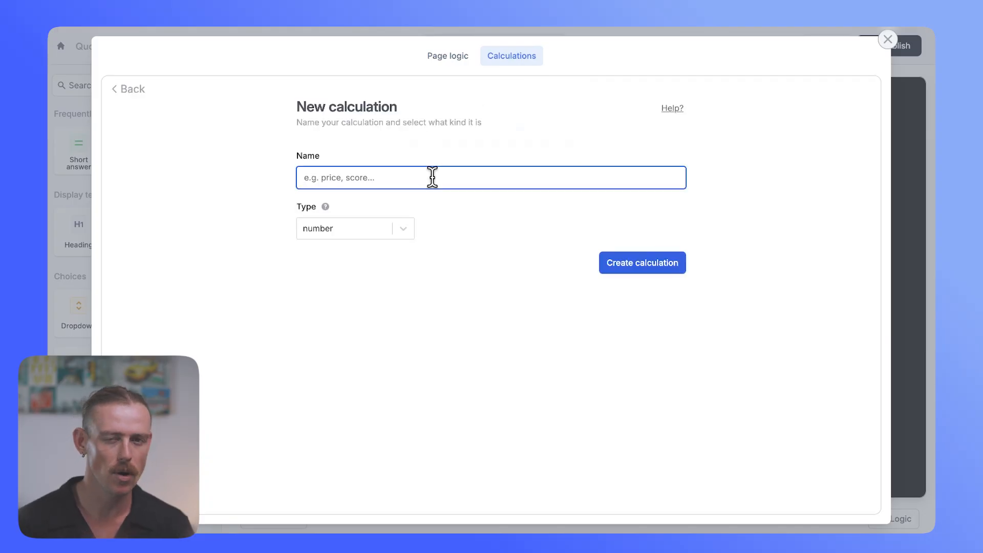
type("Quote")
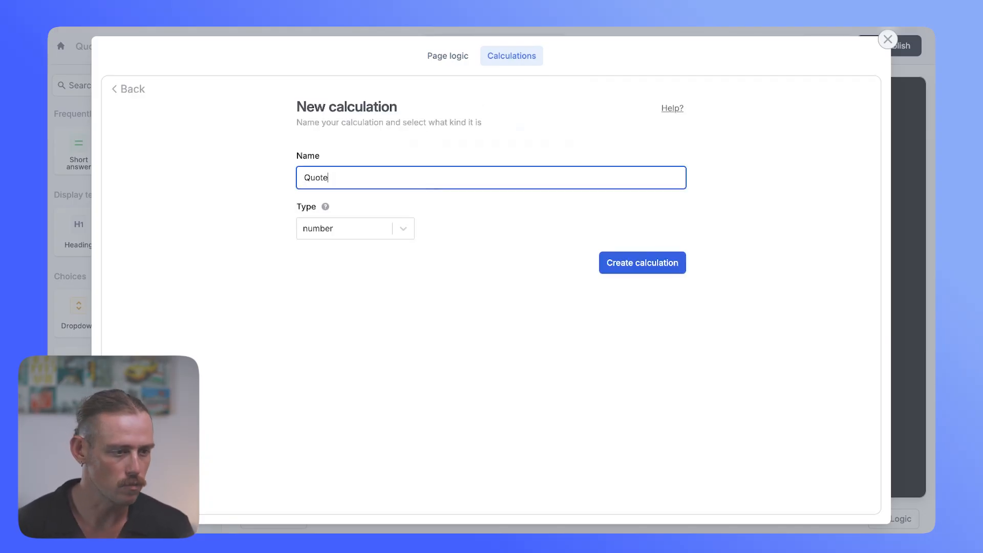
left_click(354, 227)
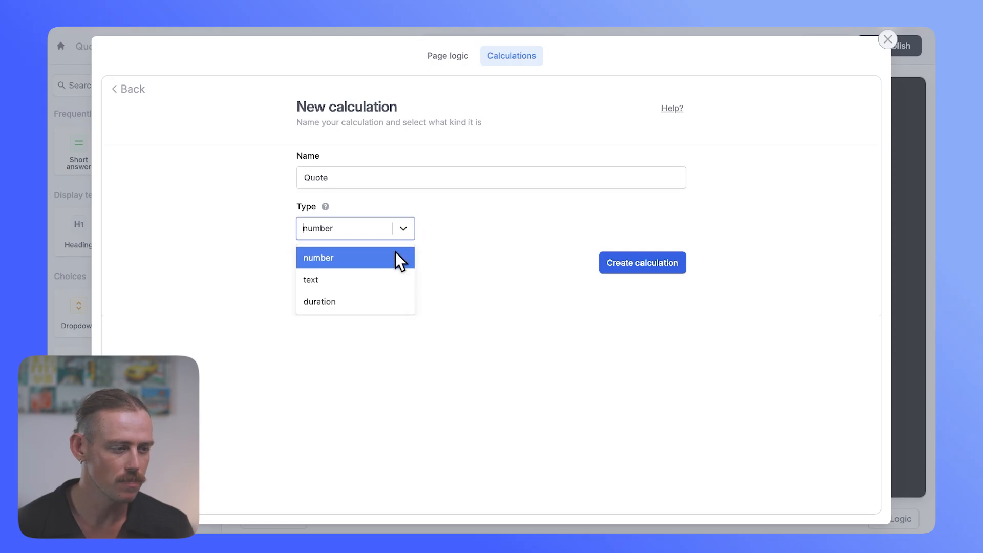
left_click(641, 262)
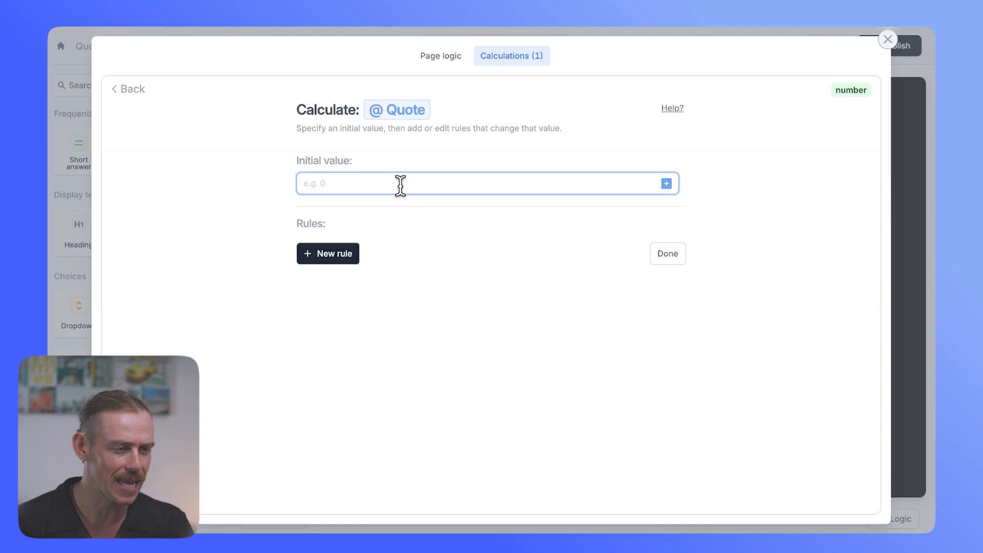
Set the Quote calculation's initial value to 0.
left_click(402, 184)
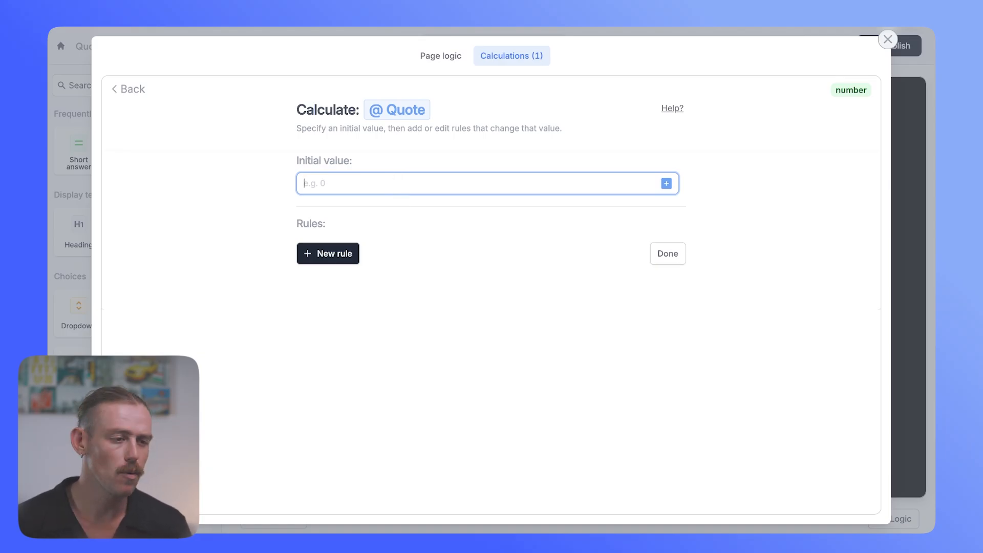
type("0")
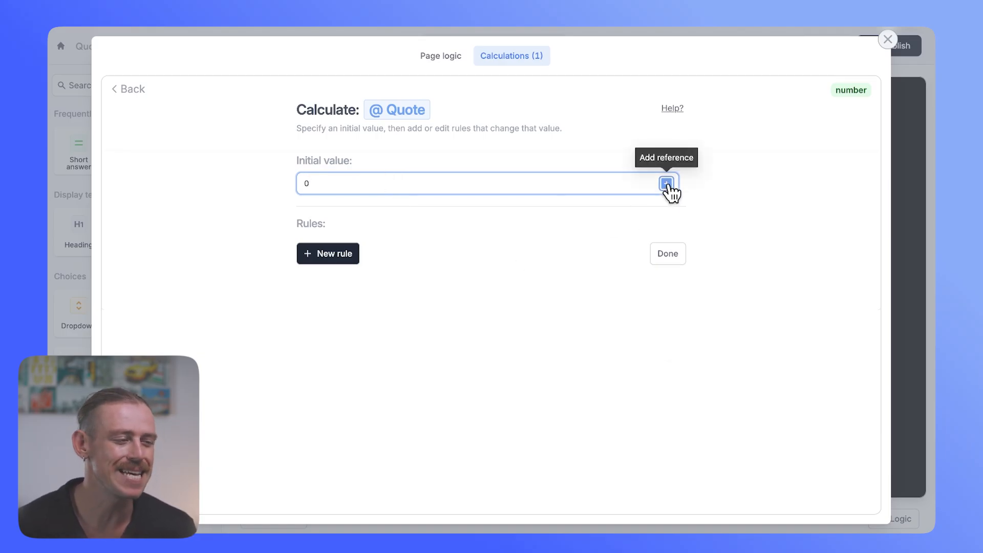
left_click(665, 183)
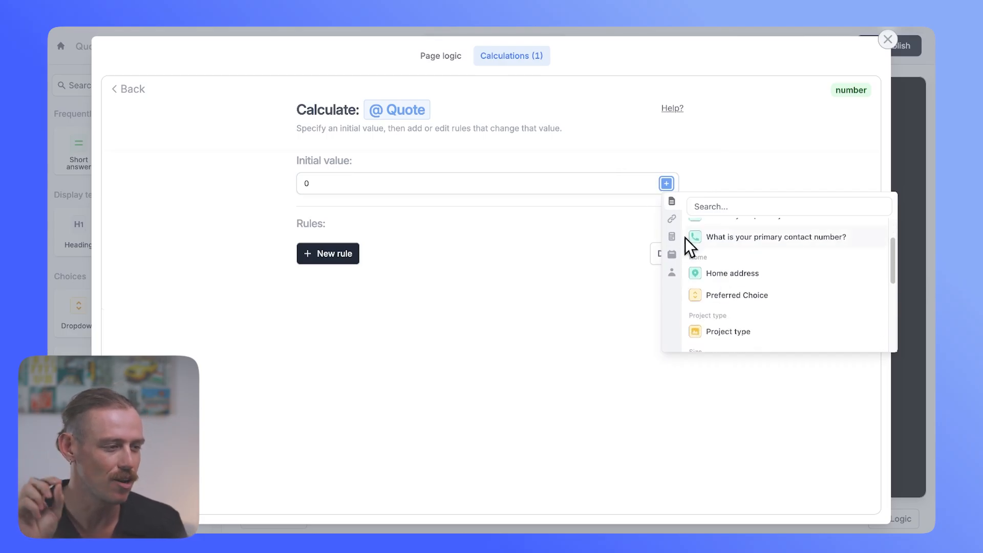
mouse_move(672, 219)
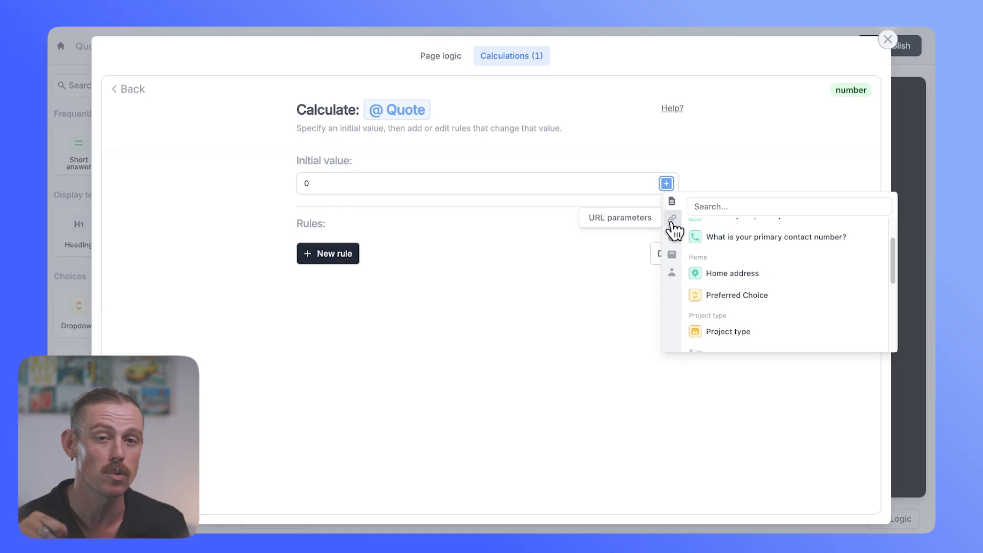
mouse_move(673, 254)
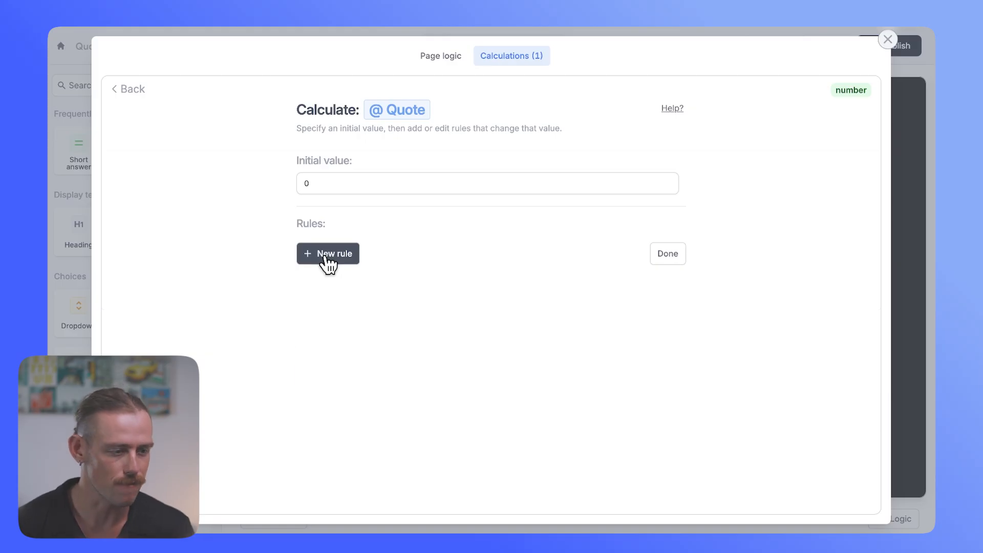
Add a rule adding 12000 when Project type equals Kitchen renovation.
left_click(328, 253)
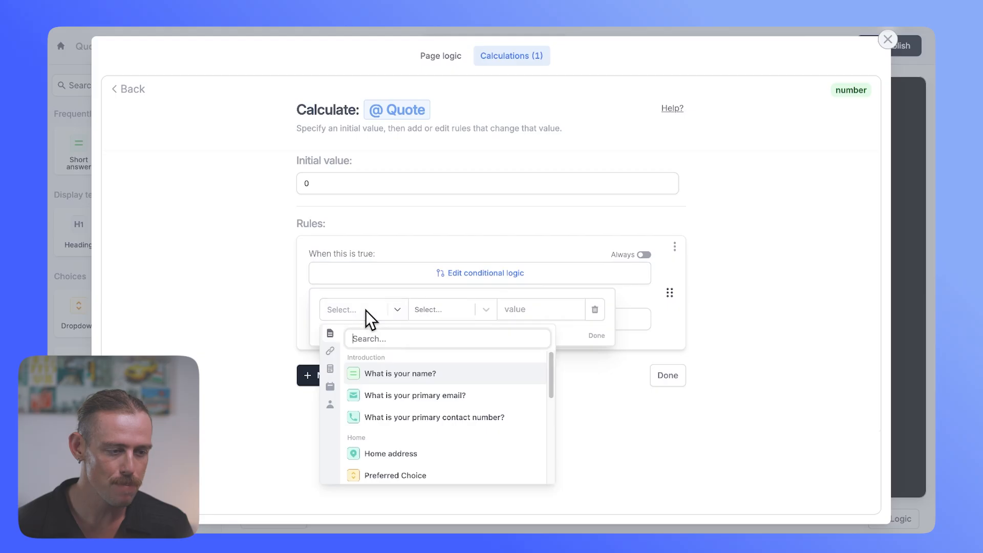
type("pro")
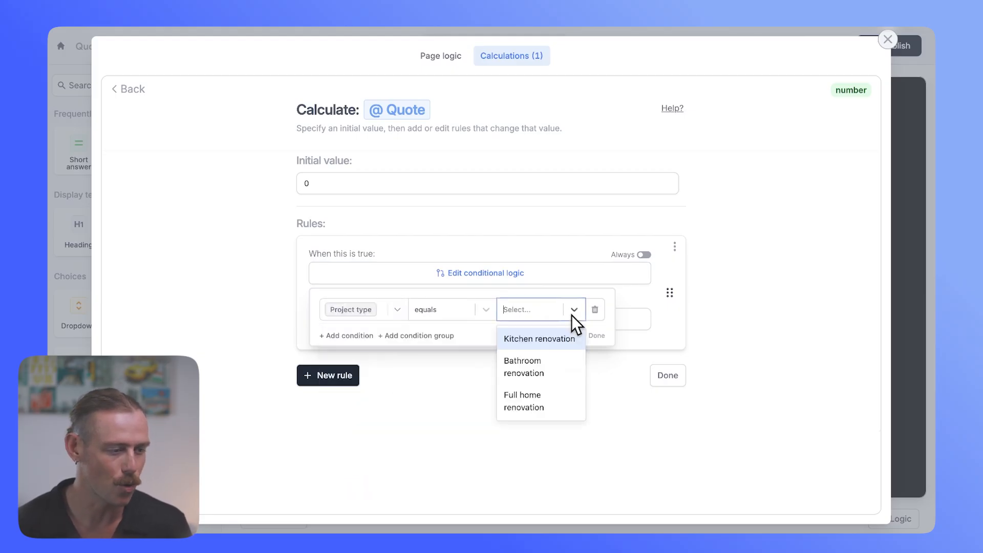
left_click(540, 339)
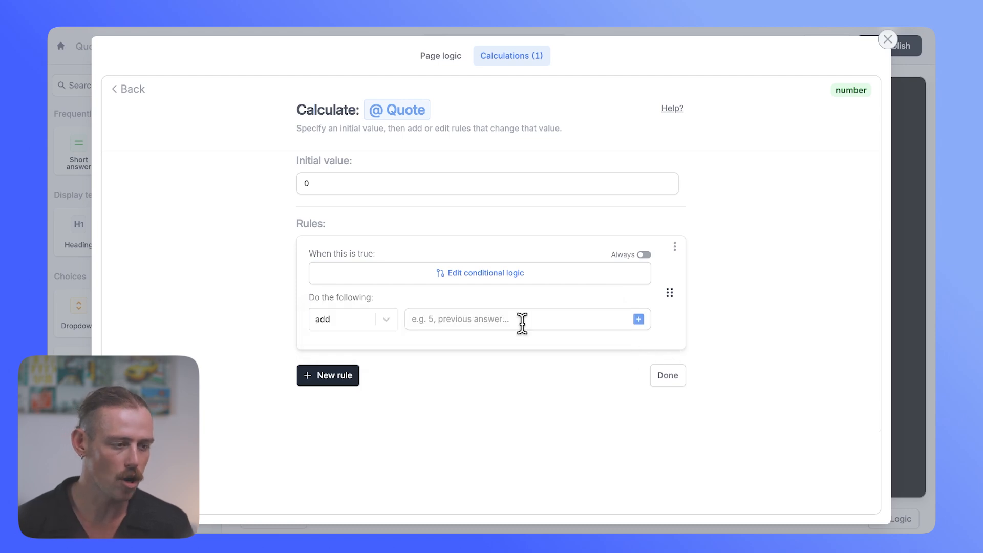
type("12000")
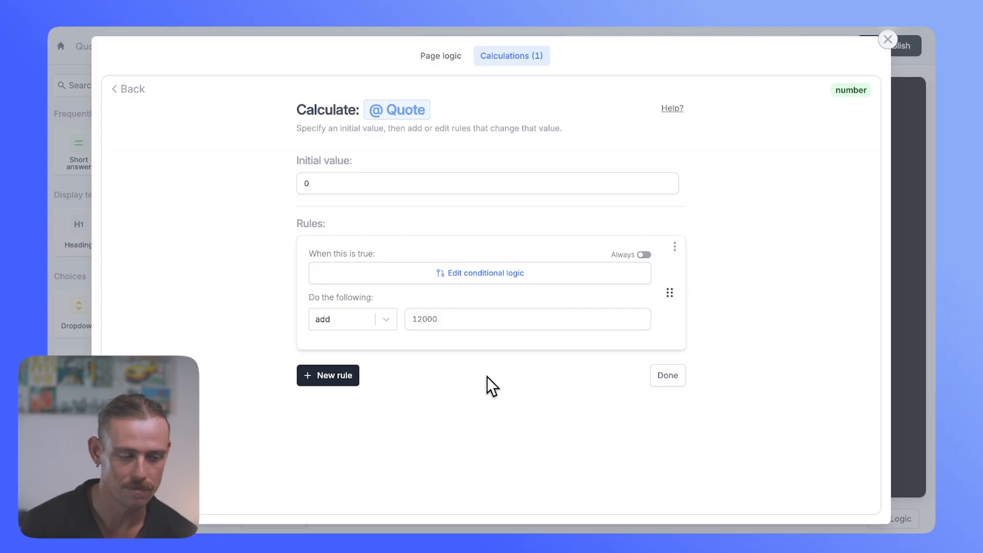
Add a Quote rule that multiplies by 1 under a Size condition, then begin another rule.
left_click(327, 375)
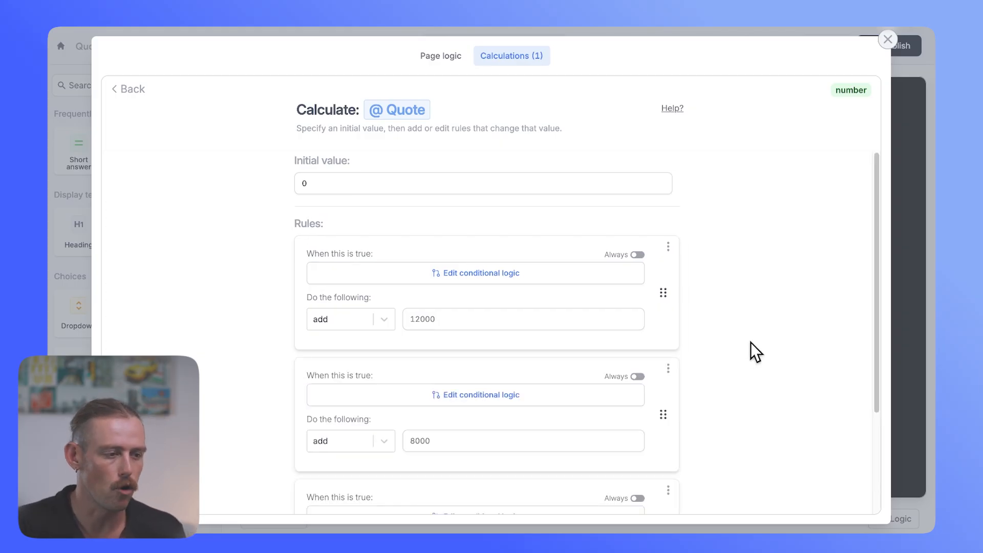
left_click(474, 272)
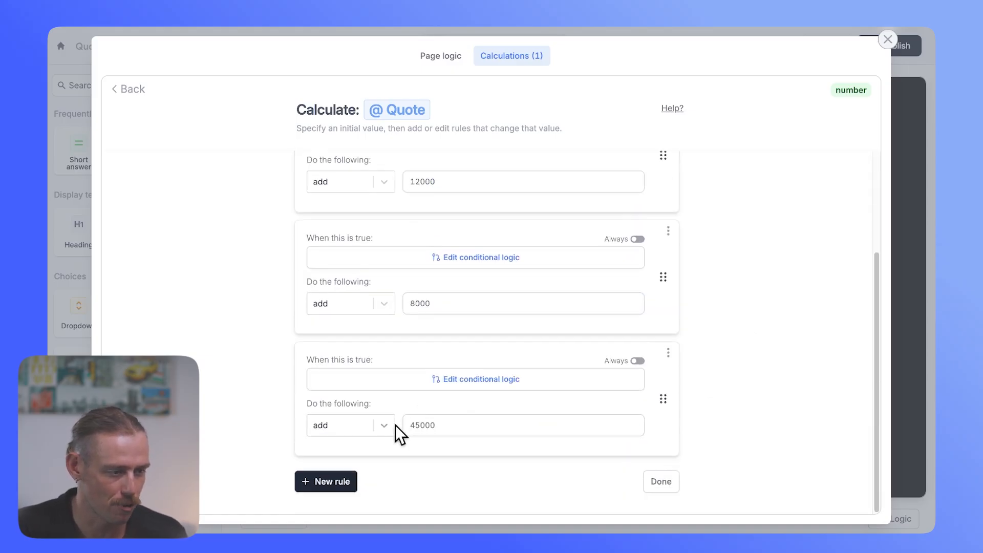
left_click(475, 379)
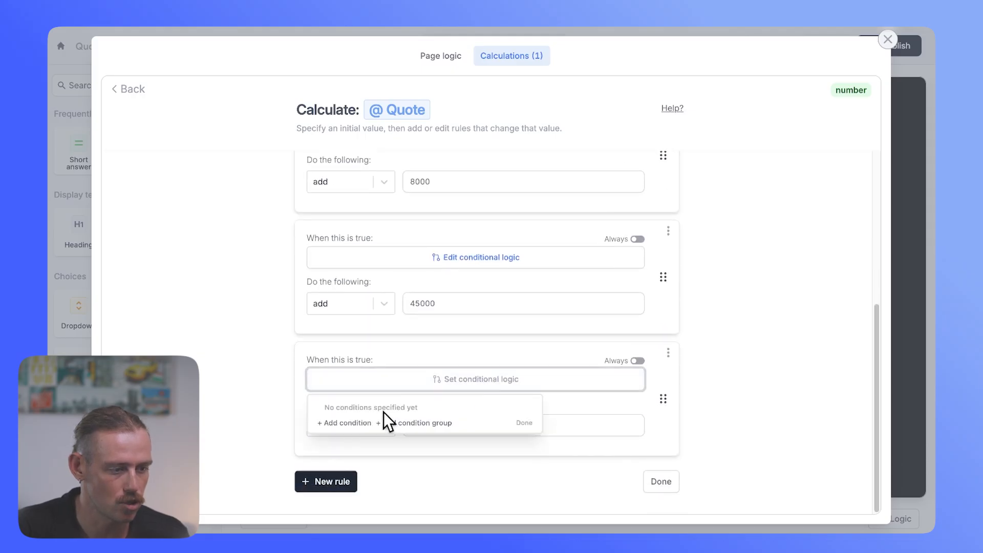
left_click(344, 423)
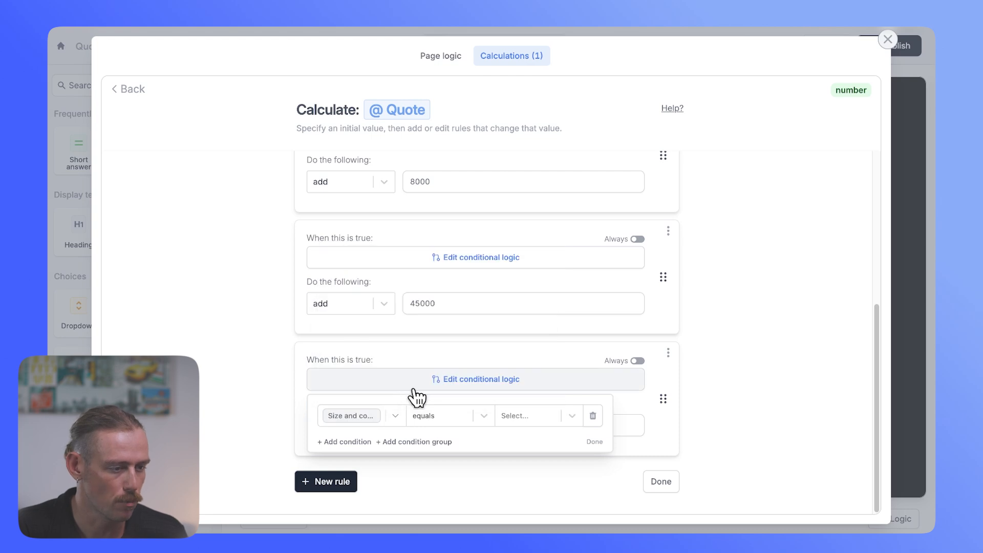
left_click(535, 415)
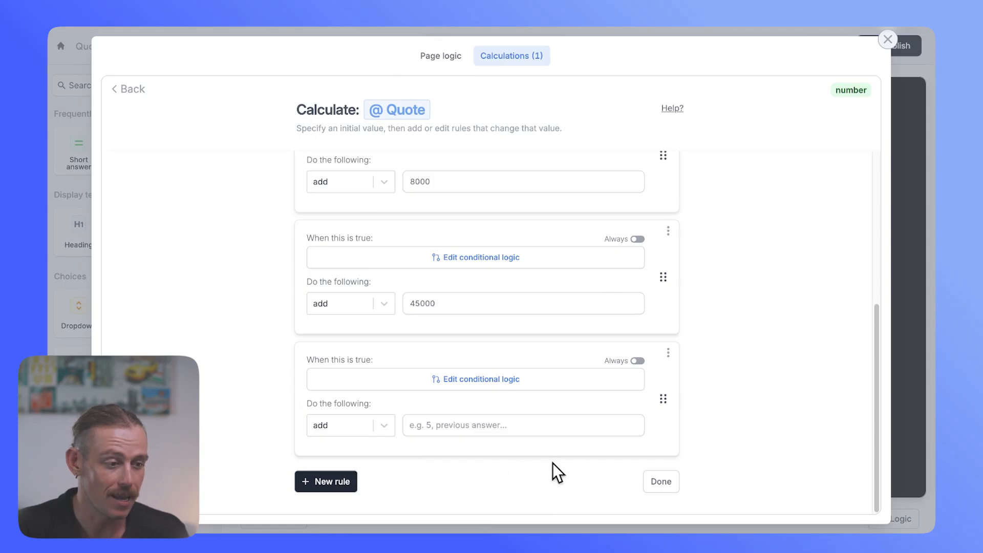
left_click(349, 425)
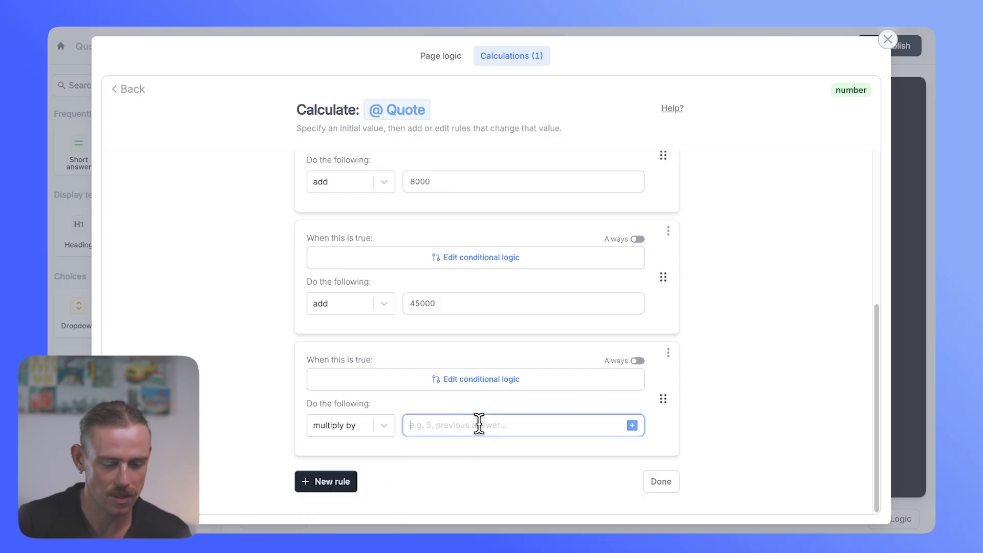
type("1")
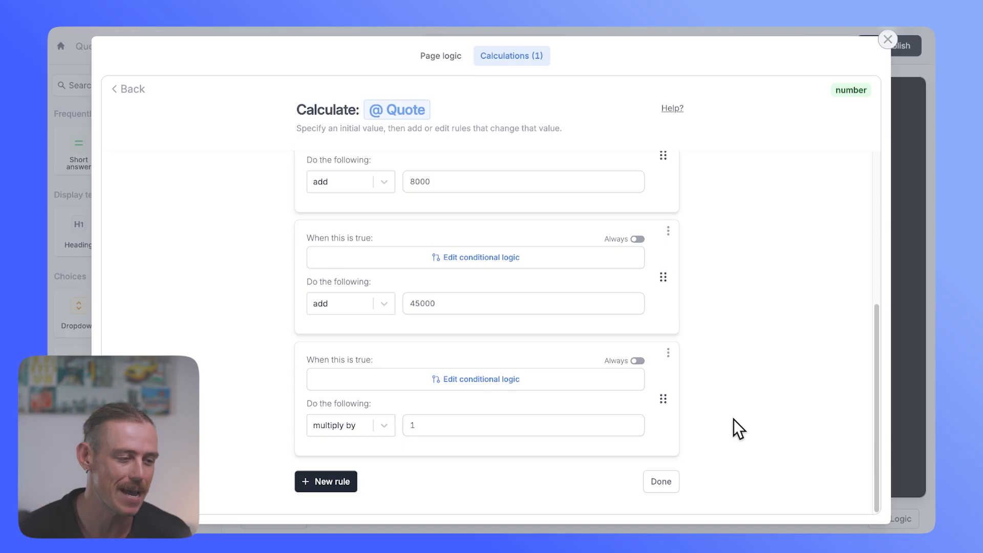
mouse_move(702, 404)
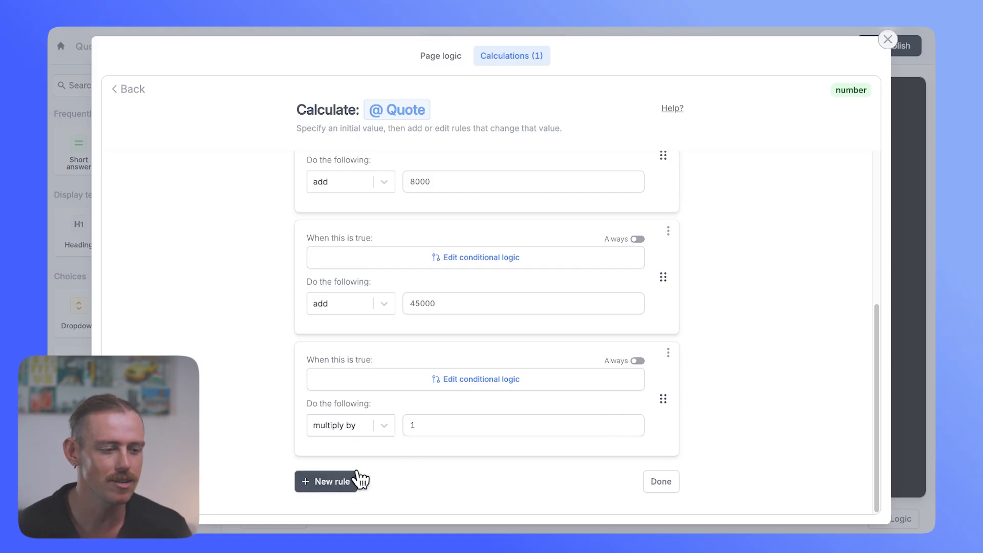
left_click(476, 379)
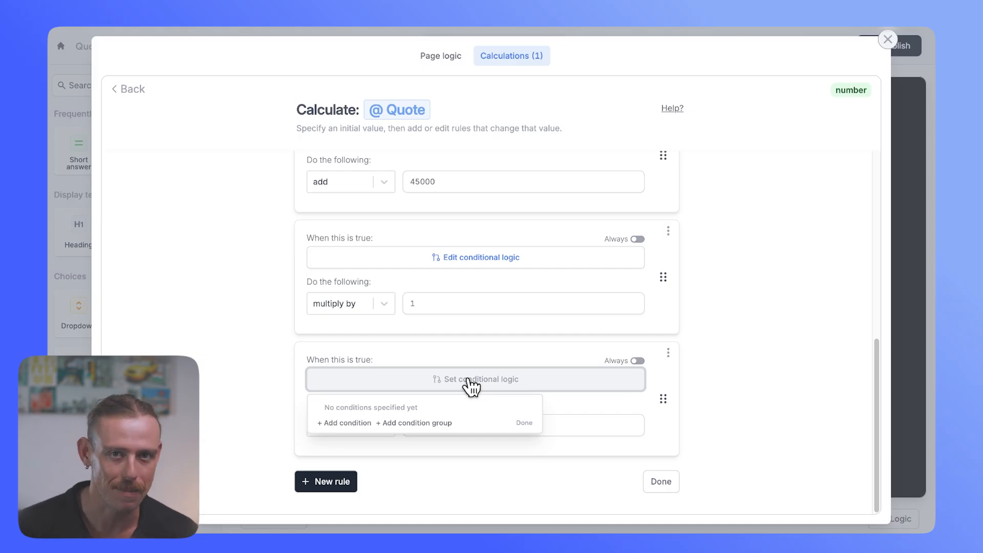
left_click(888, 39)
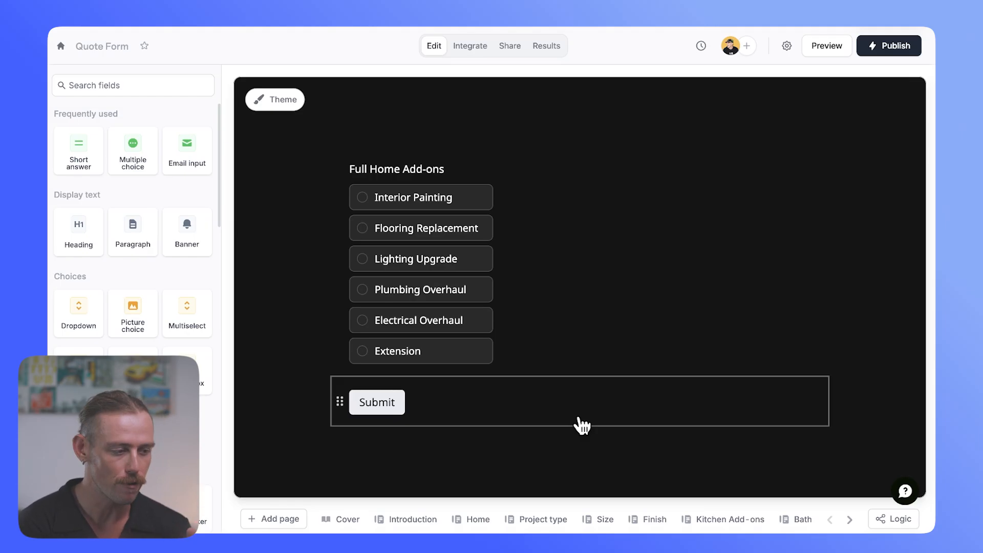
left_click(597, 518)
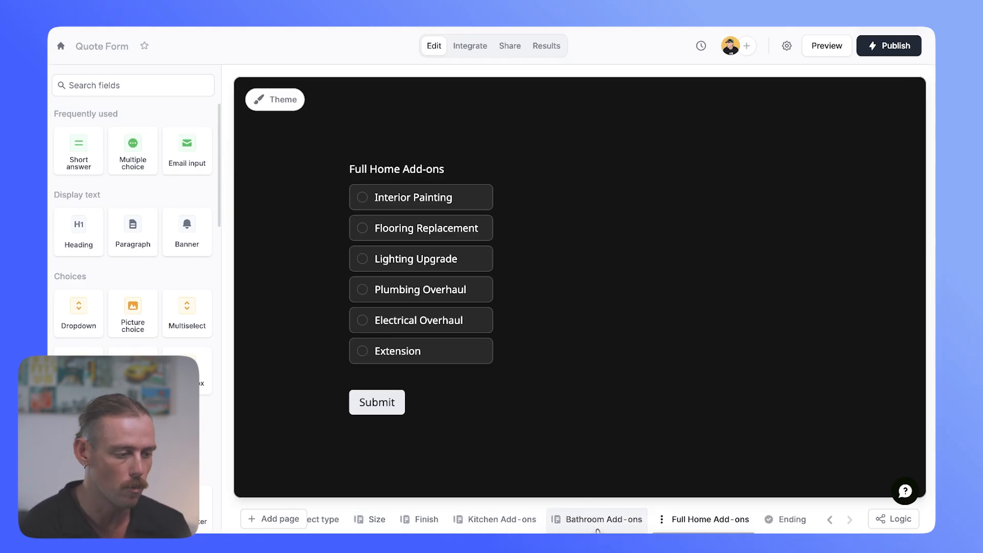
left_click(792, 519)
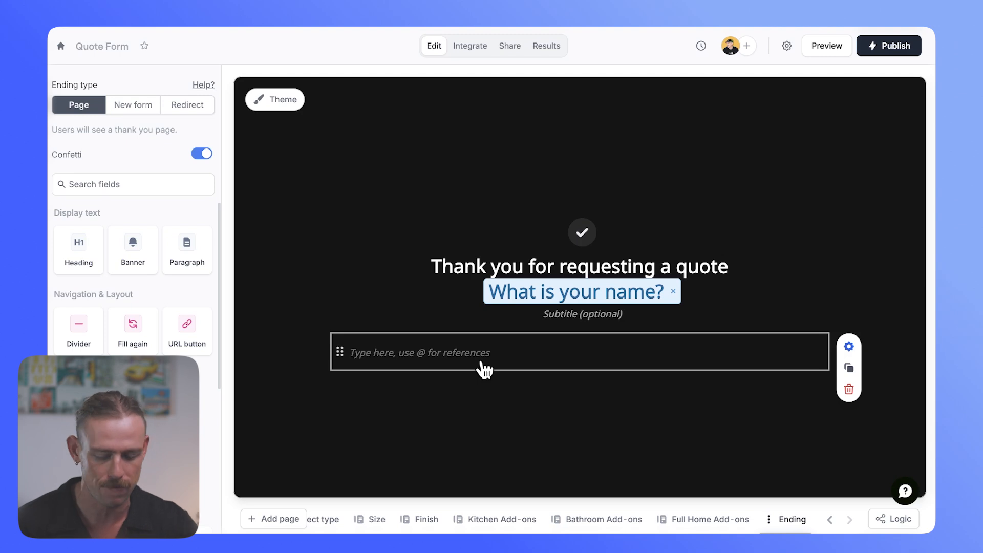
type("@")
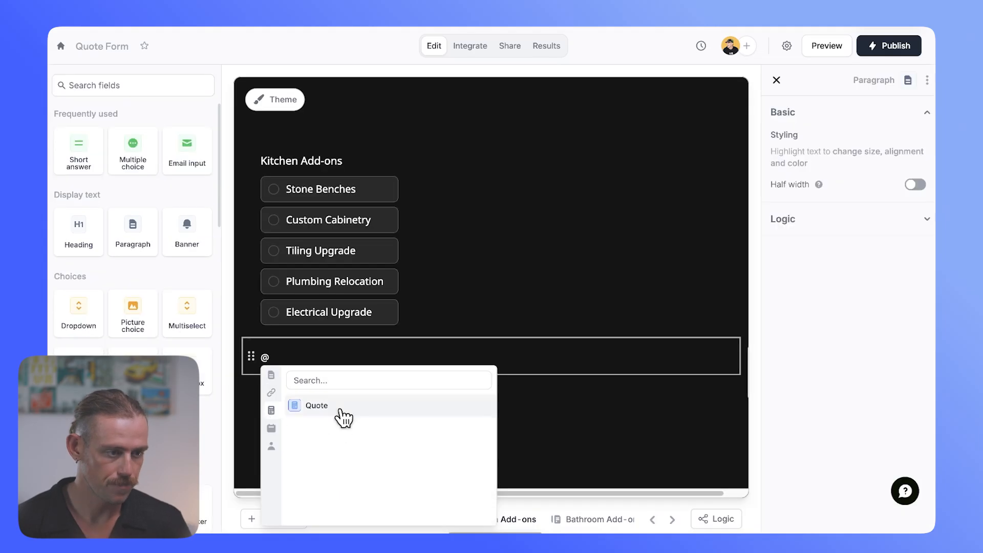
left_click(317, 406)
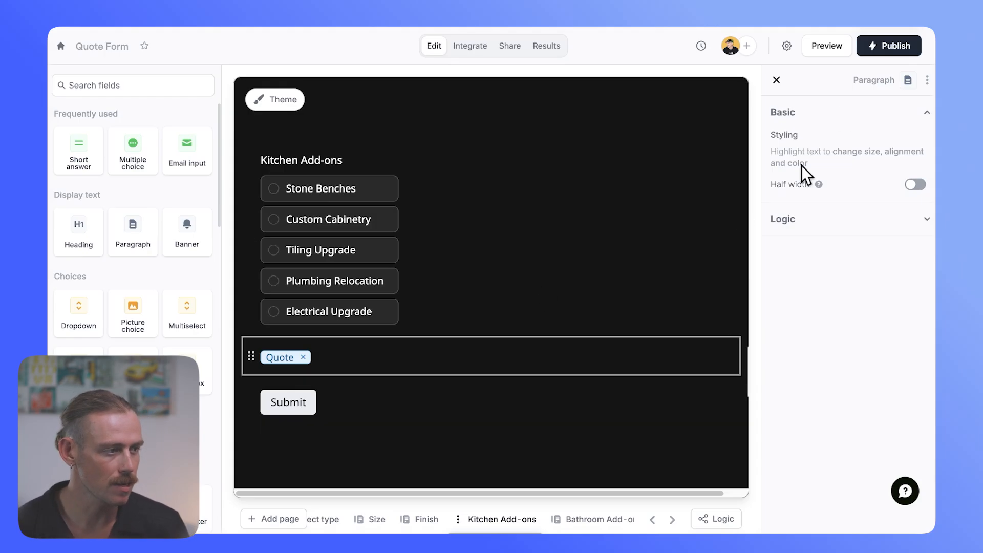
left_click(827, 45)
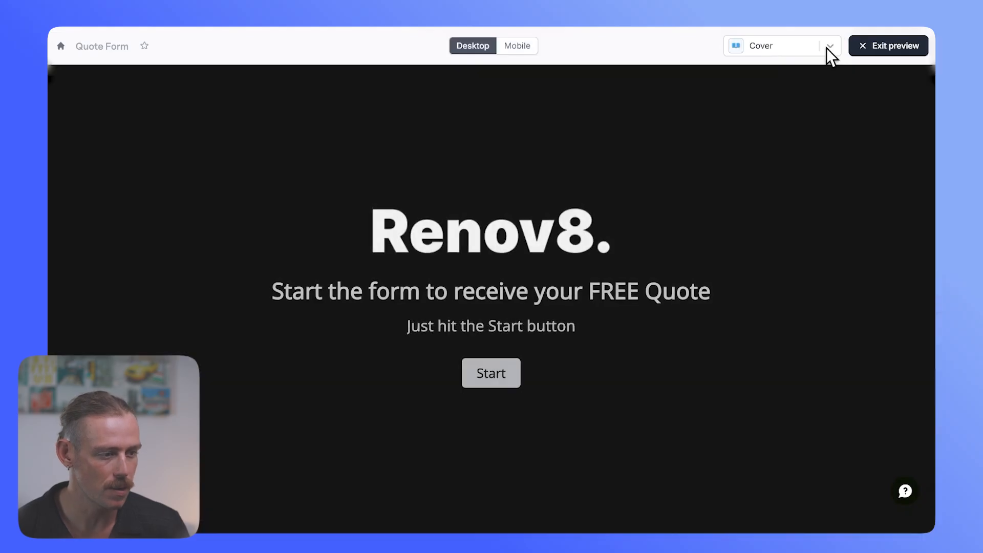
Run the preview through contact details and Finish with Kitchen renovation chosen.
left_click(490, 373)
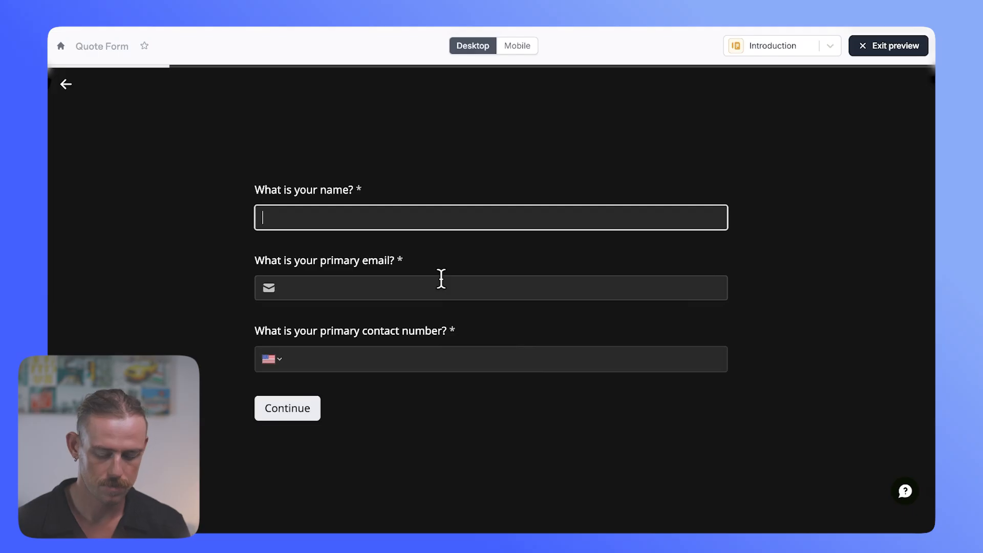
left_click(287, 409)
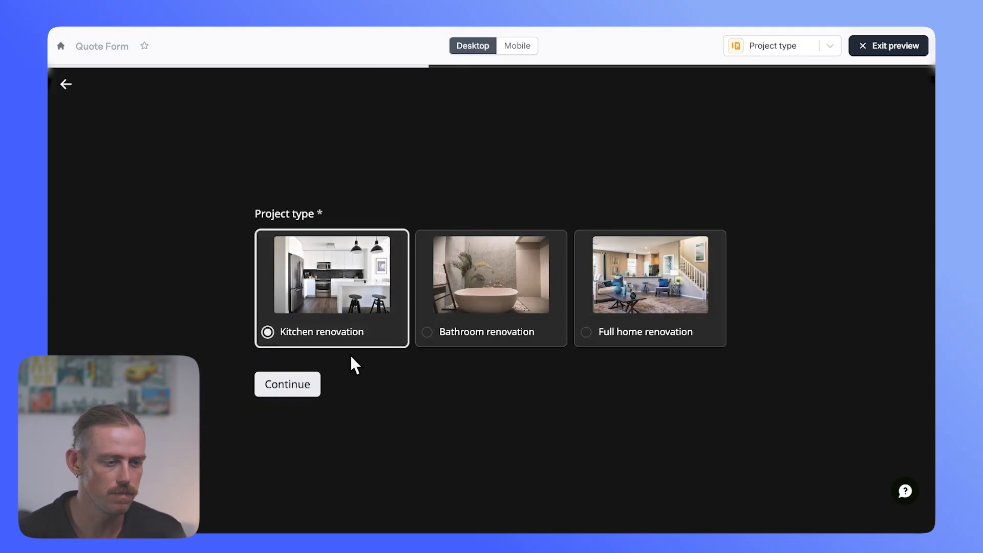
left_click(287, 384)
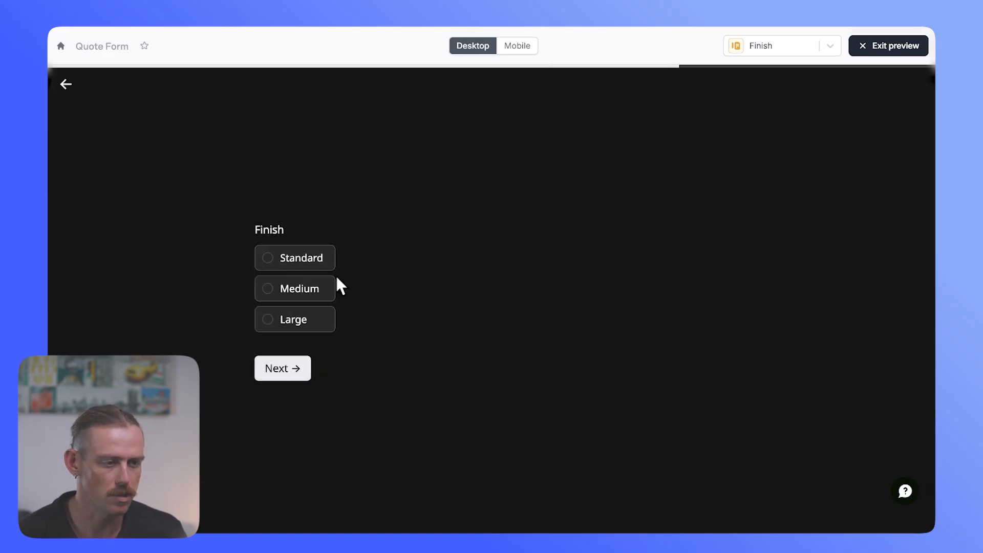
left_click(282, 368)
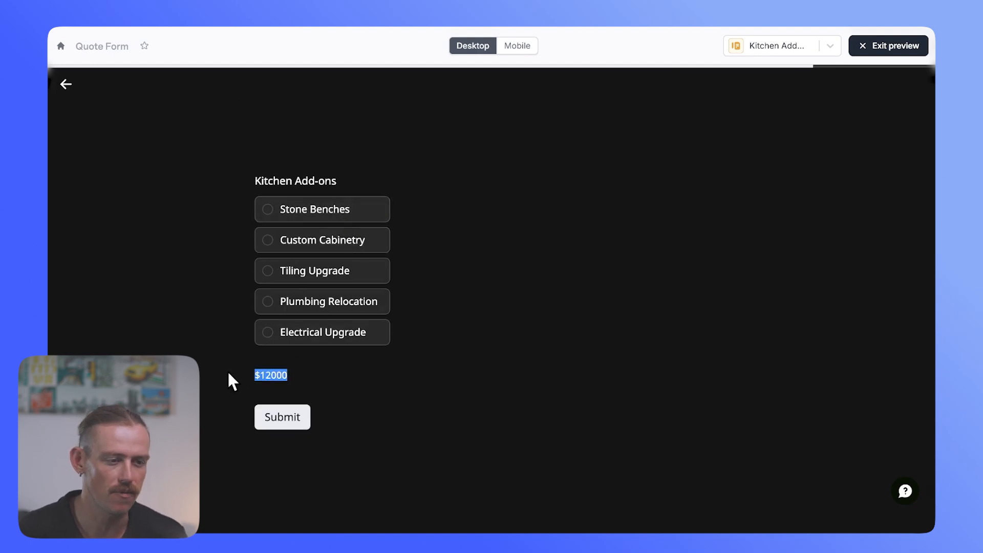
Add Electrical Upgrade and Plumbing Relocation to reach a $13400 quote, submit, and exit preview.
left_click(322, 332)
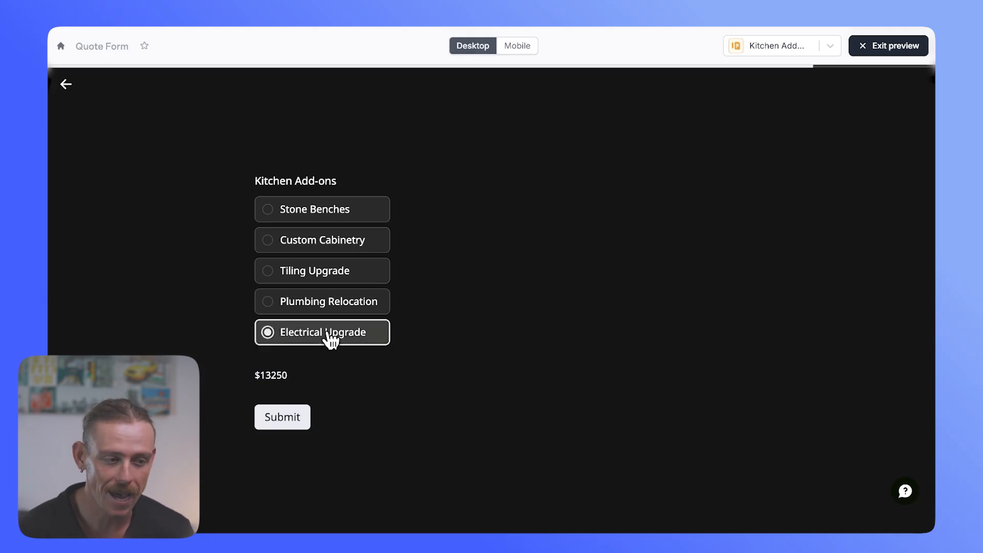
left_click(322, 301)
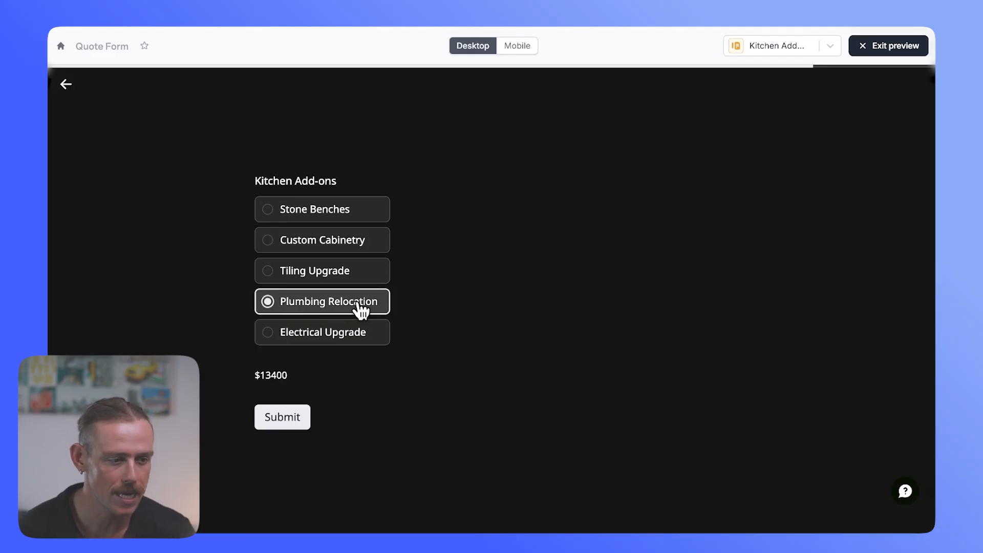
left_click(282, 417)
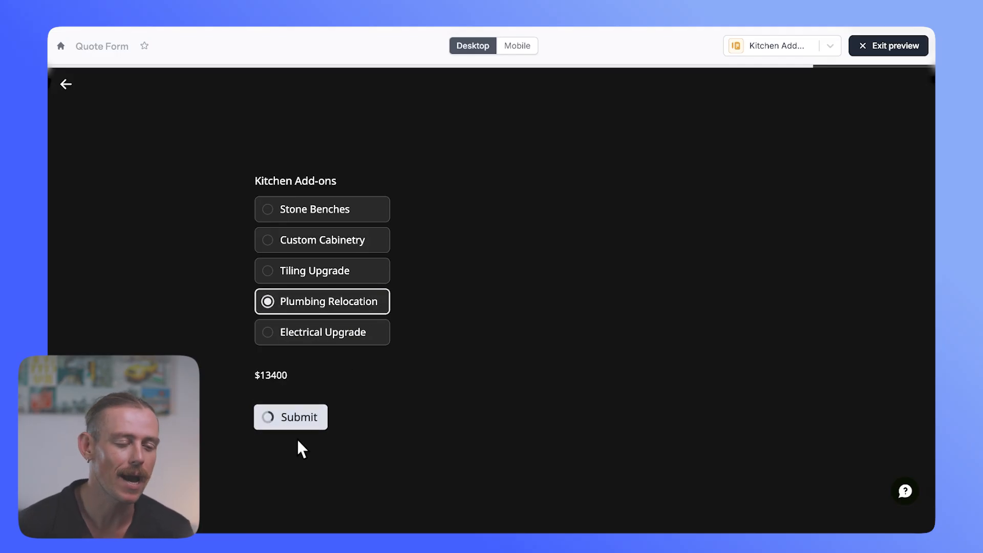
left_click(290, 417)
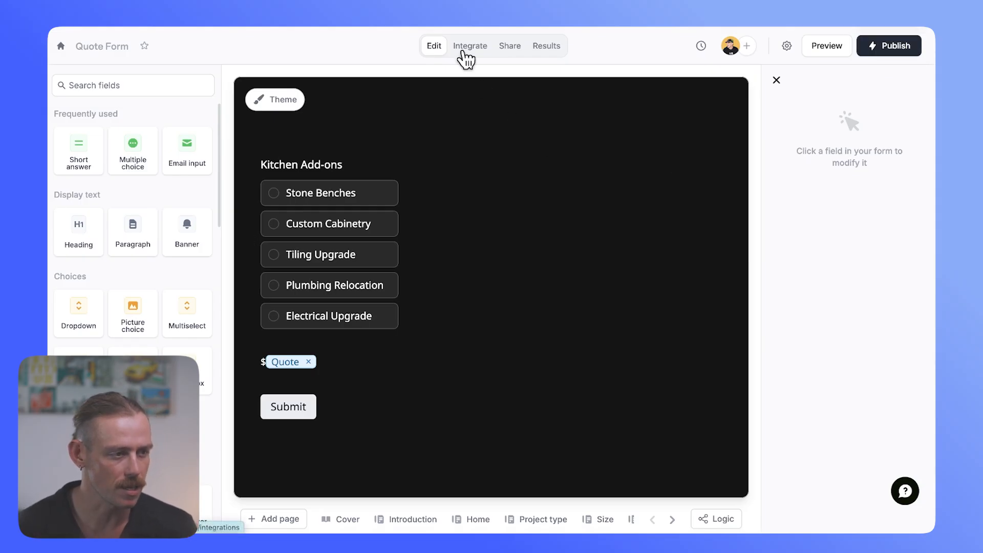
Start an Airtable connection from the form's integrations and begin authorization.
left_click(470, 45)
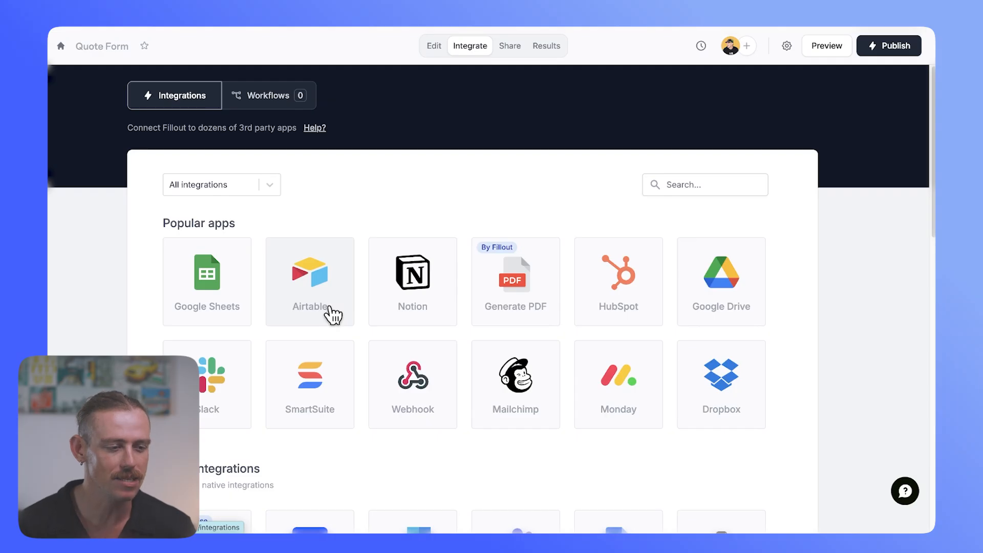
left_click(309, 281)
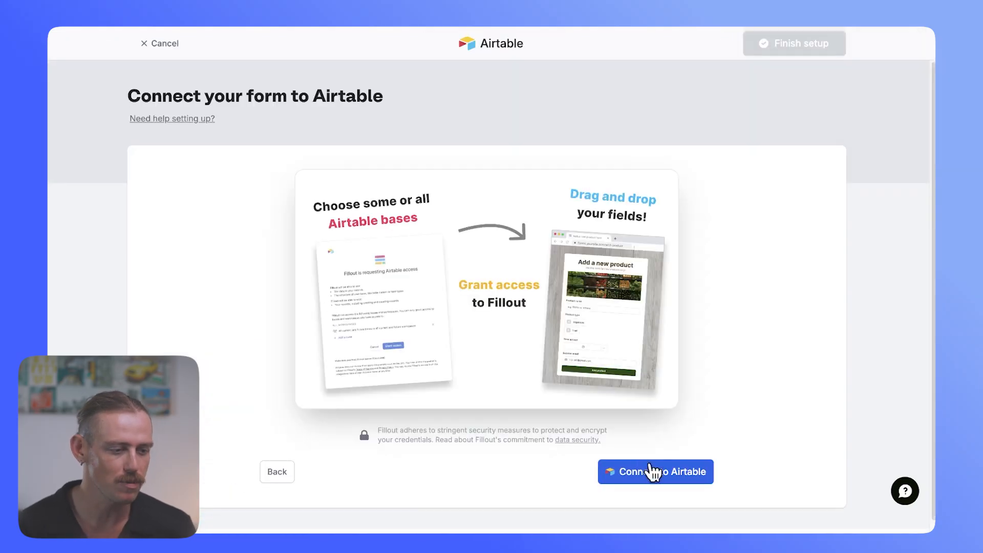
left_click(654, 471)
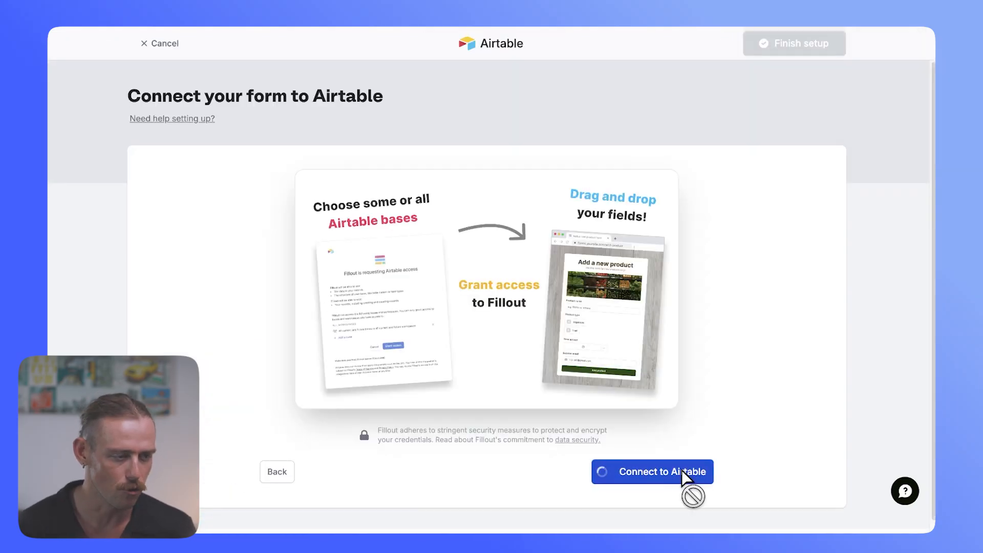
Grant Fillout access to the Sales Hub base.
left_click(653, 471)
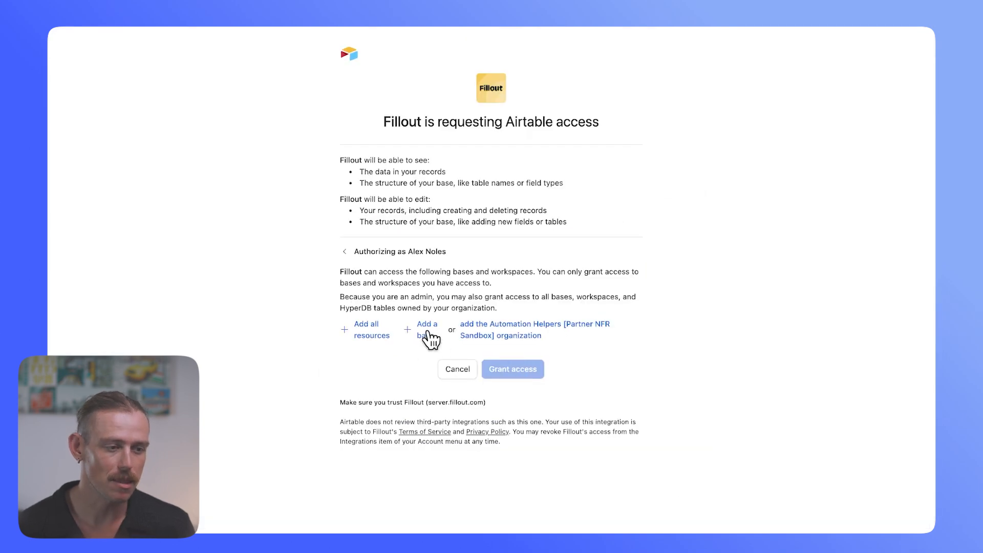
type("sal")
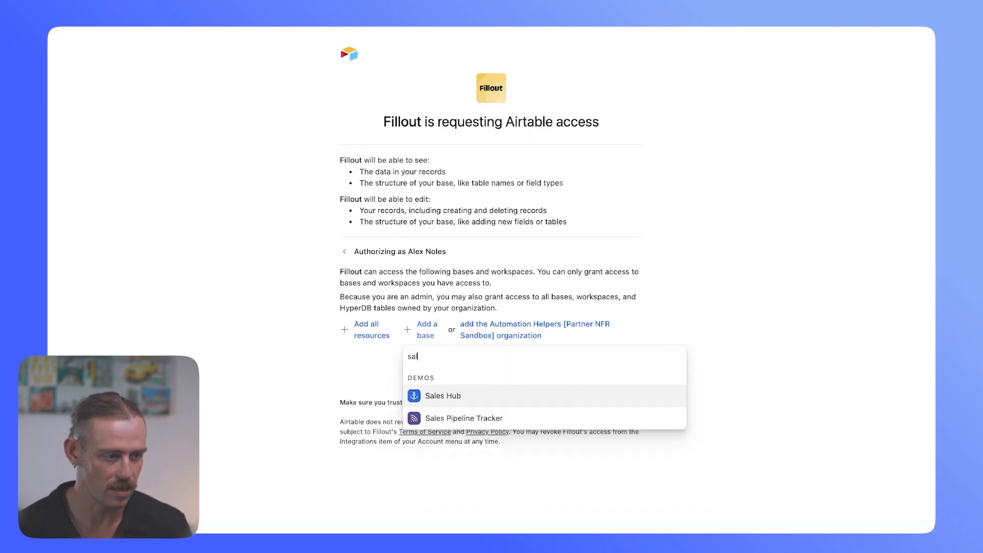
left_click(443, 396)
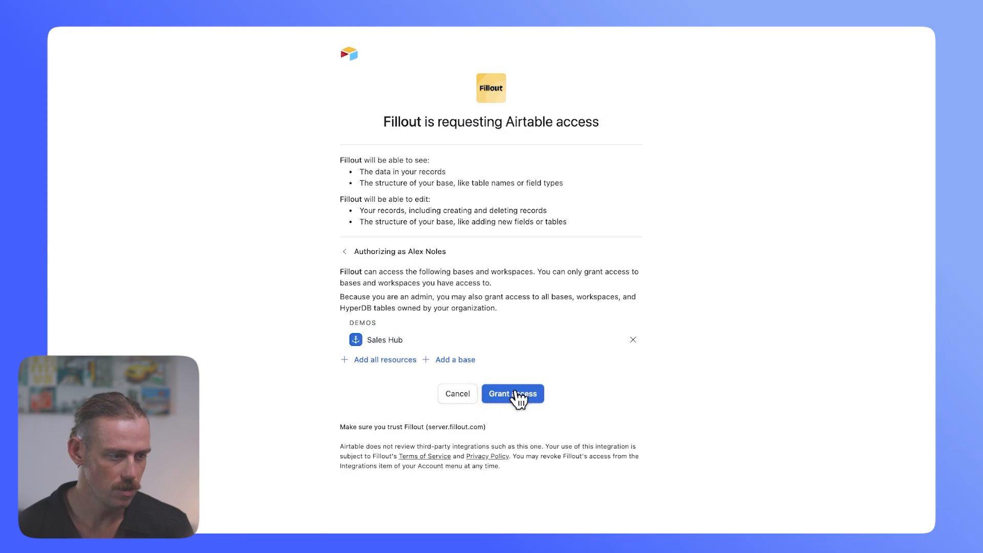
left_click(512, 393)
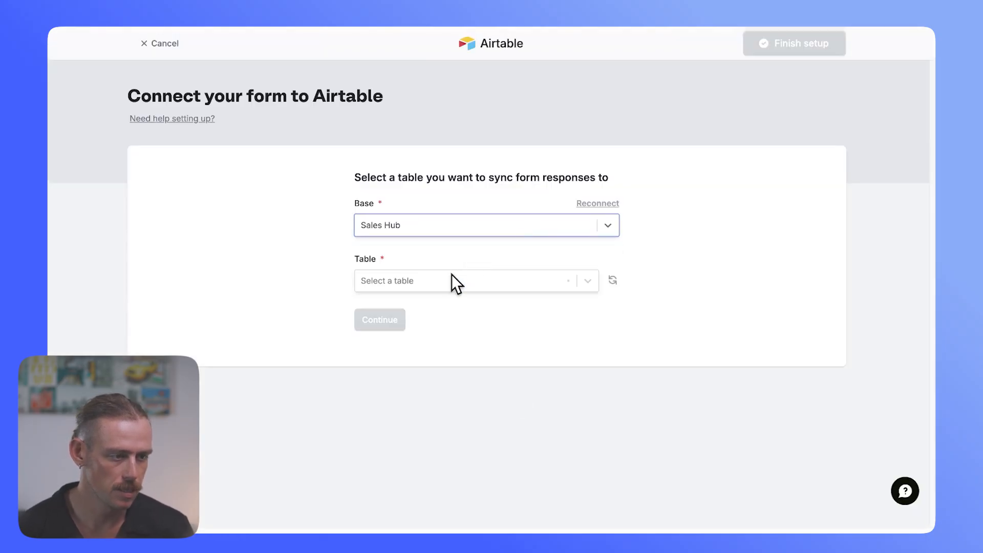
Target the Quotes table and map Quote Date to Today.
left_click(464, 280)
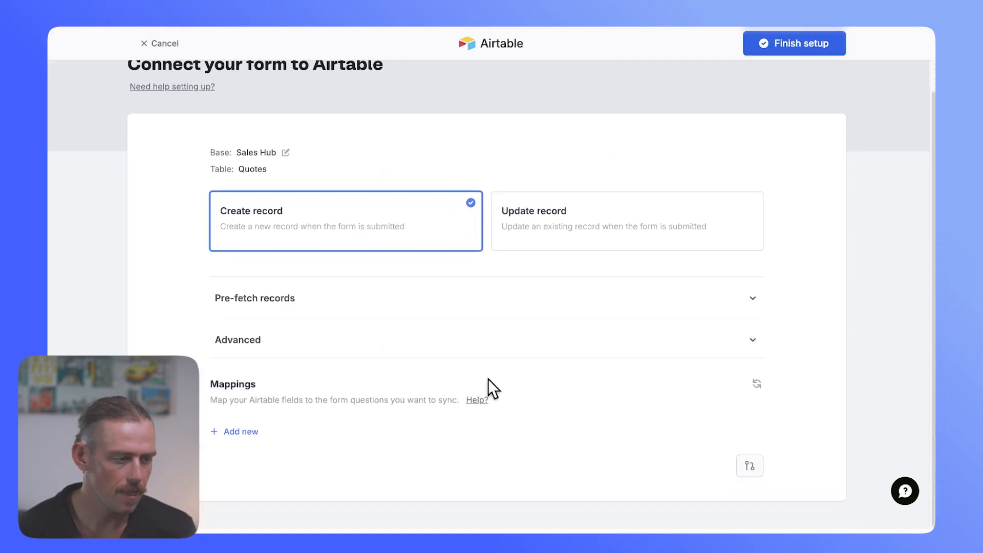
left_click(241, 431)
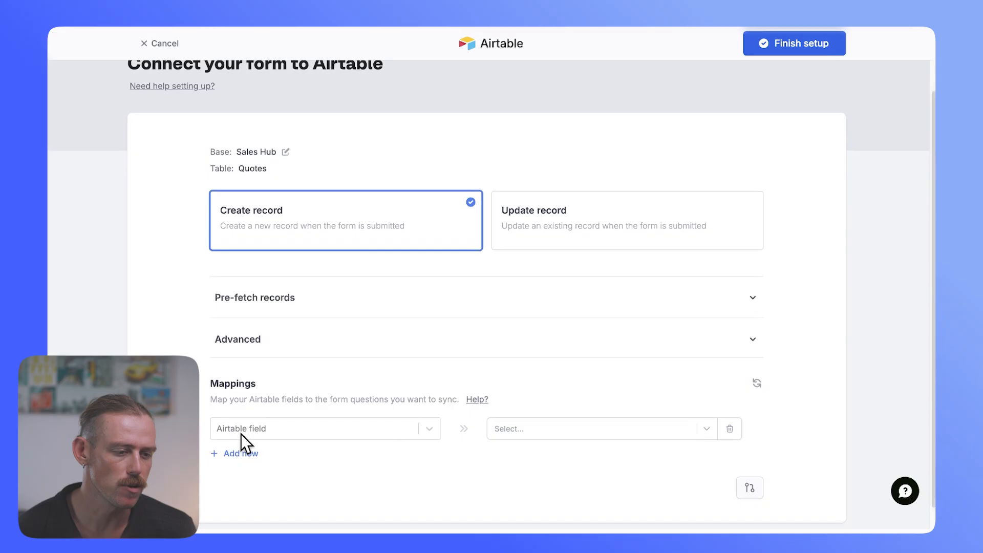
left_click(320, 430)
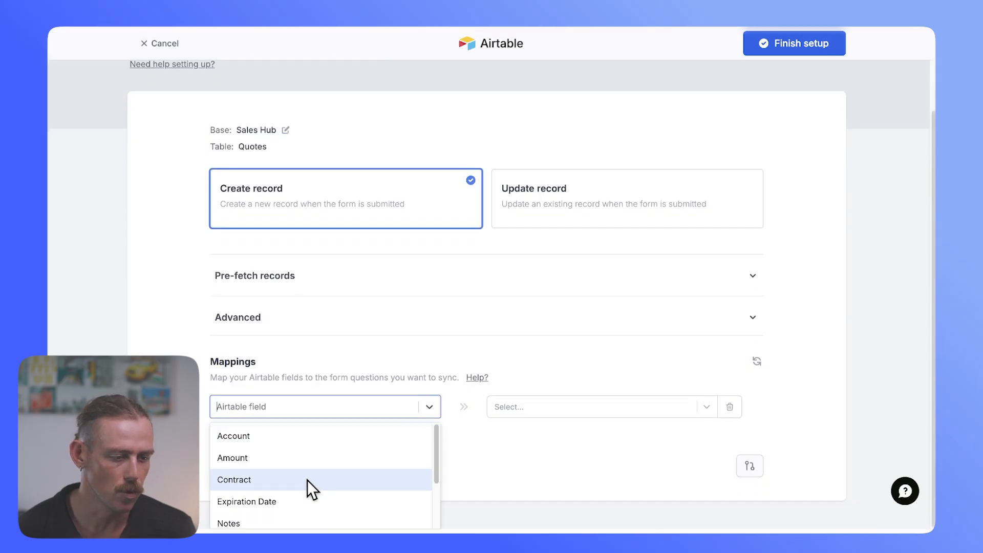
scroll("down", 3)
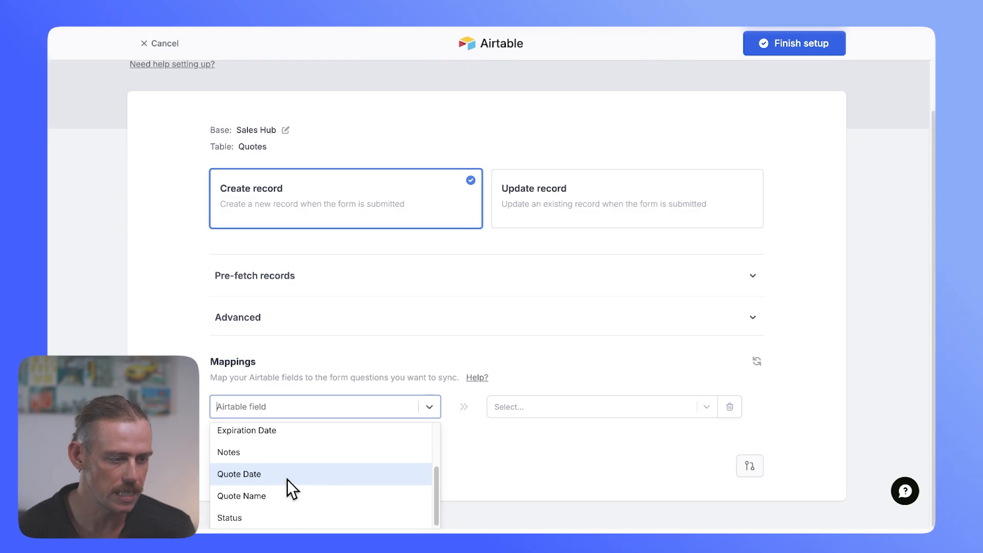
left_click(239, 475)
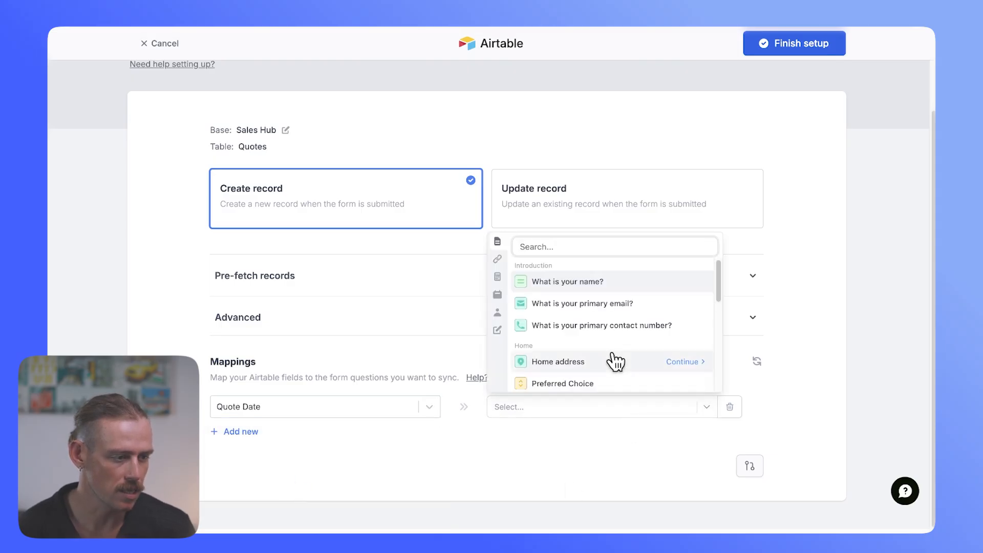
Map Amount to the Quote value and finish the Airtable setup.
scroll("down", 3)
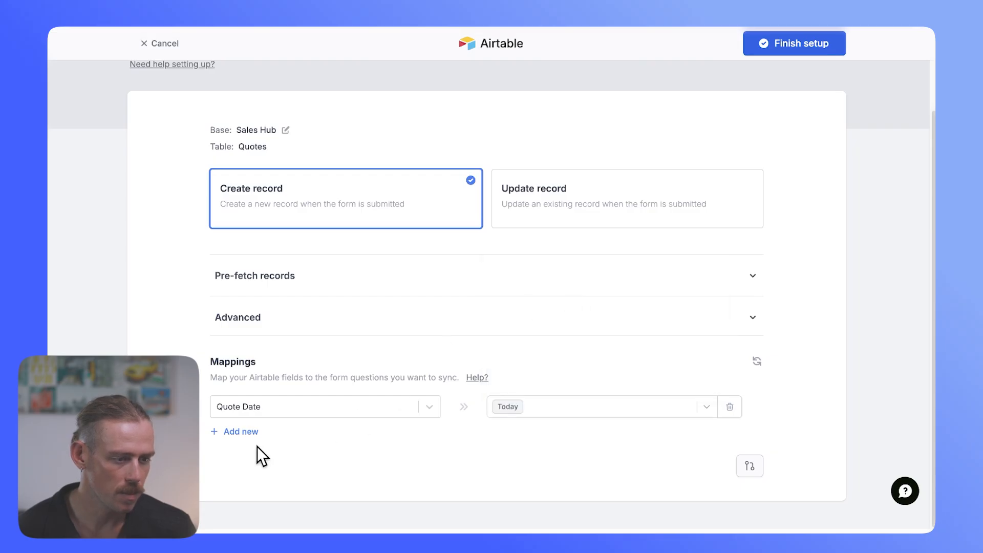
left_click(240, 431)
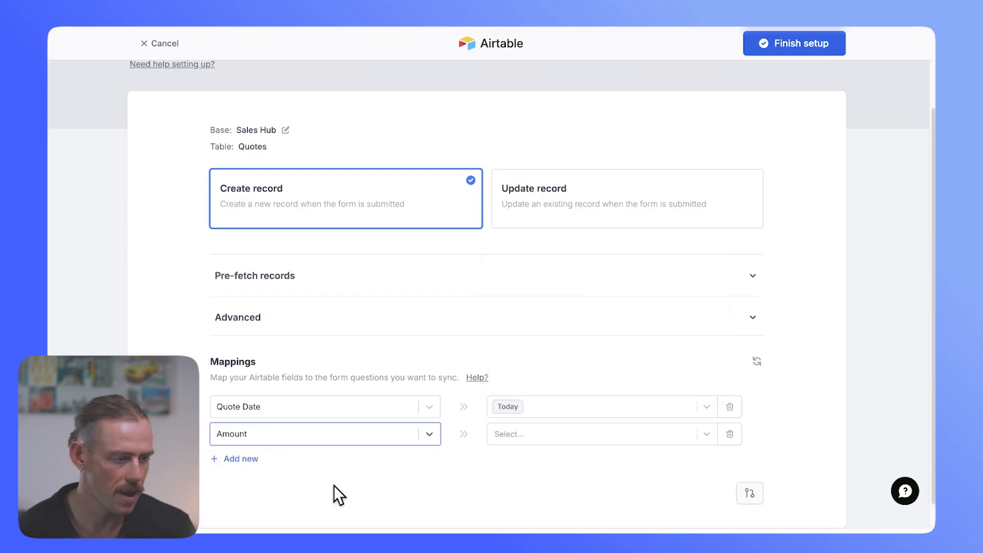
left_click(599, 434)
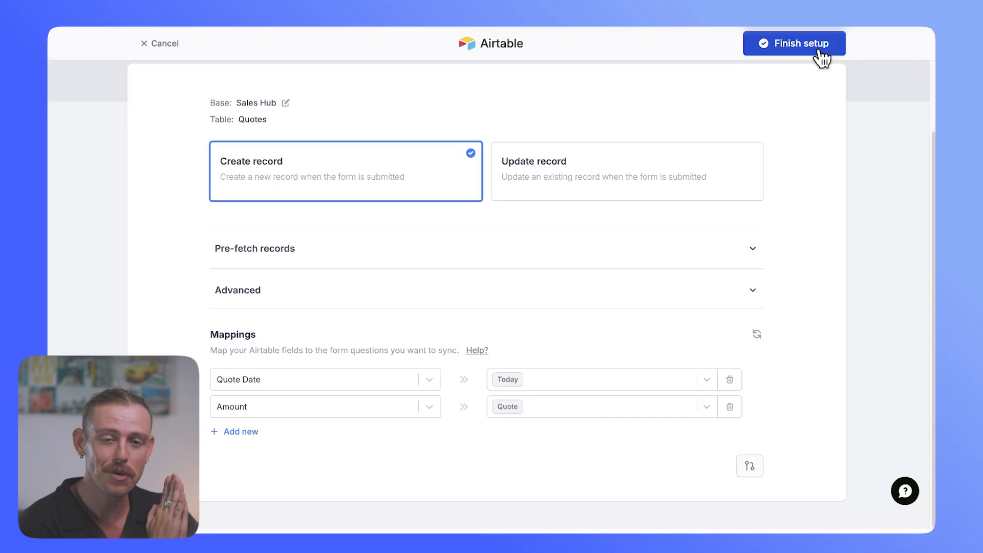
left_click(795, 43)
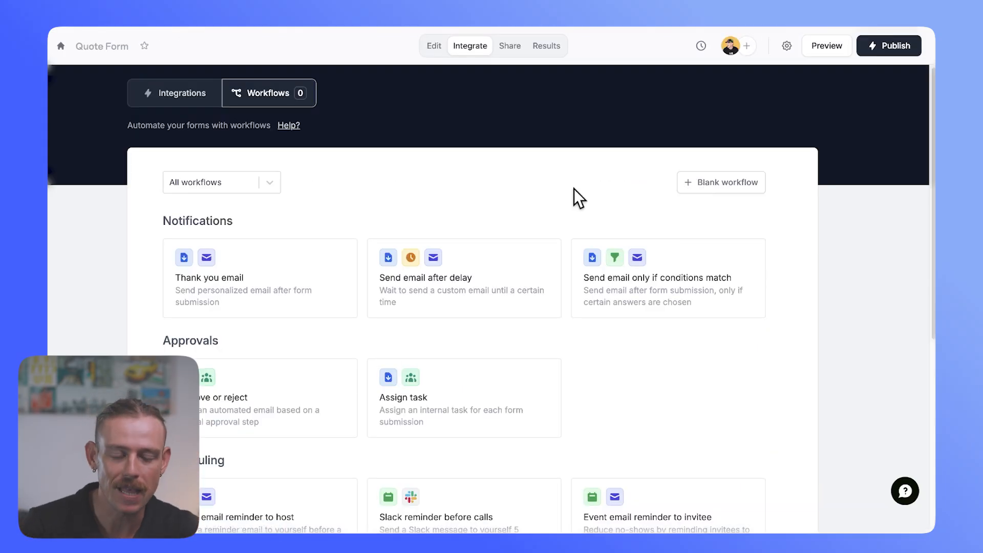
mouse_move(435, 279)
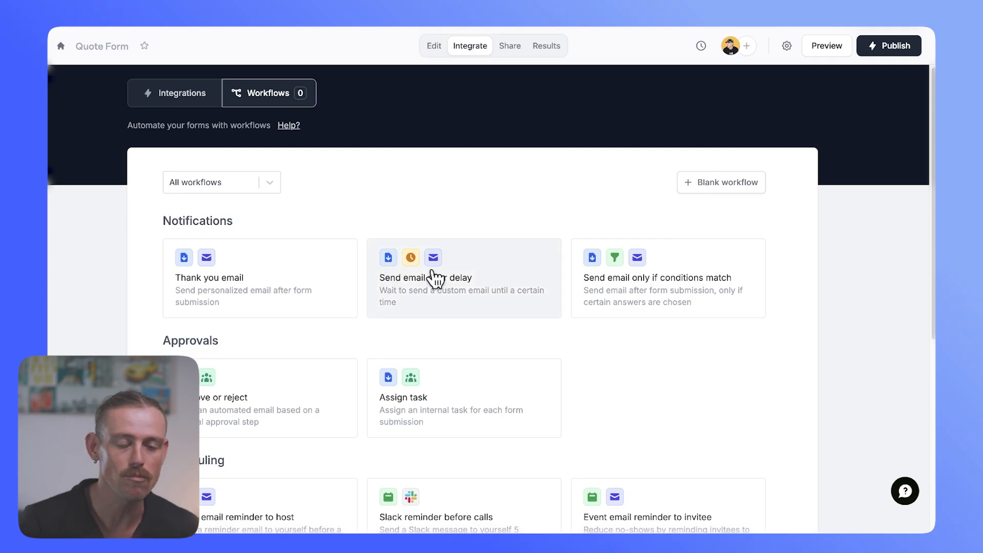
mouse_move(517, 210)
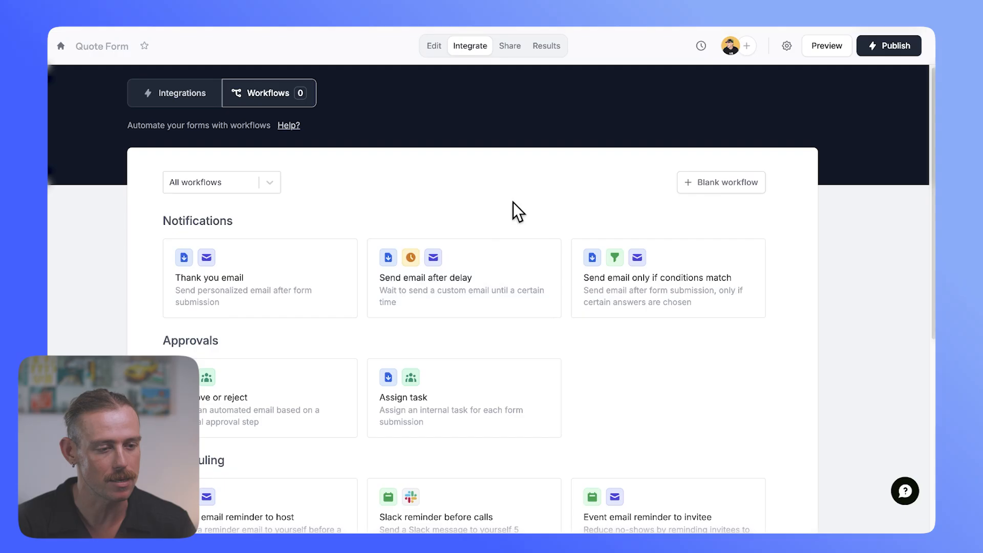
Create a Thank you email workflow and edit its Send email step.
left_click(209, 278)
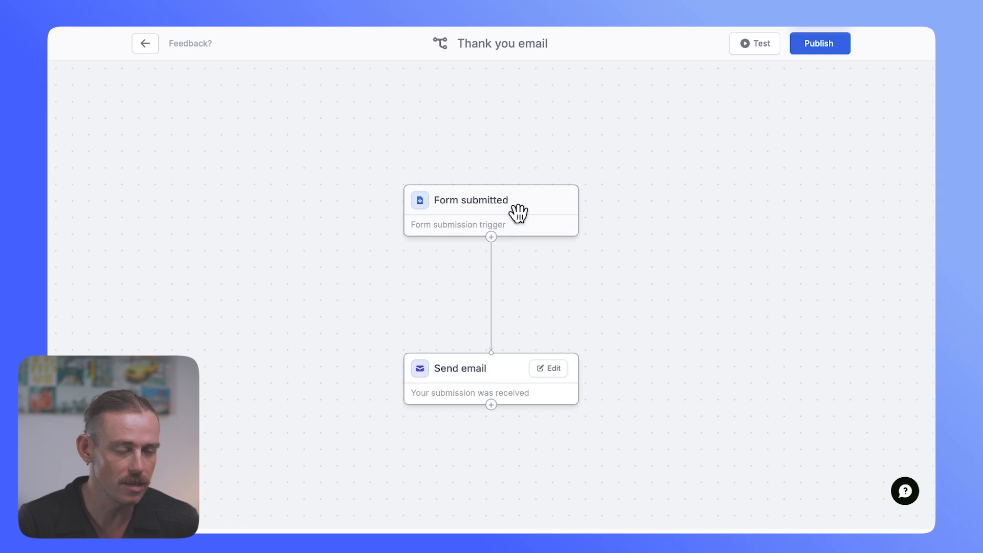
mouse_move(536, 233)
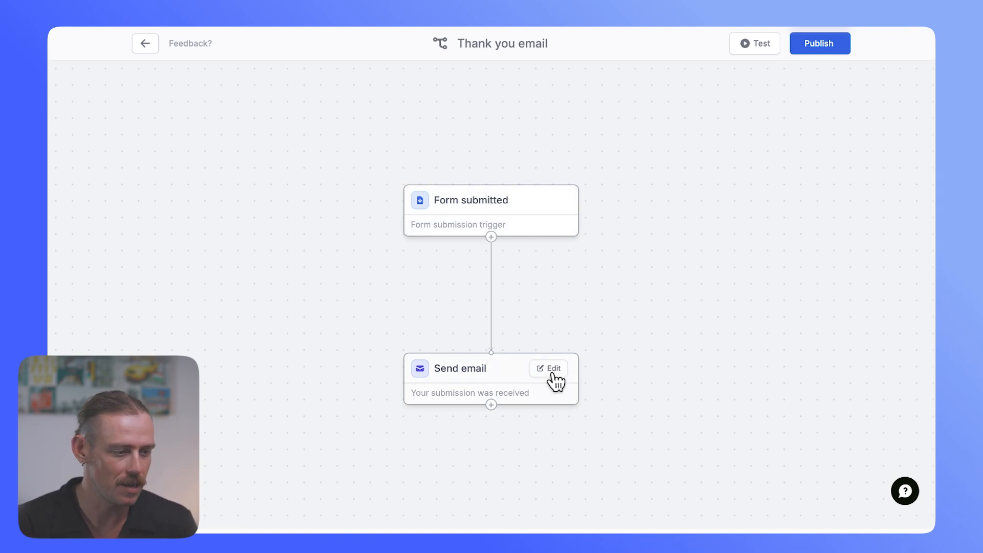
left_click(548, 367)
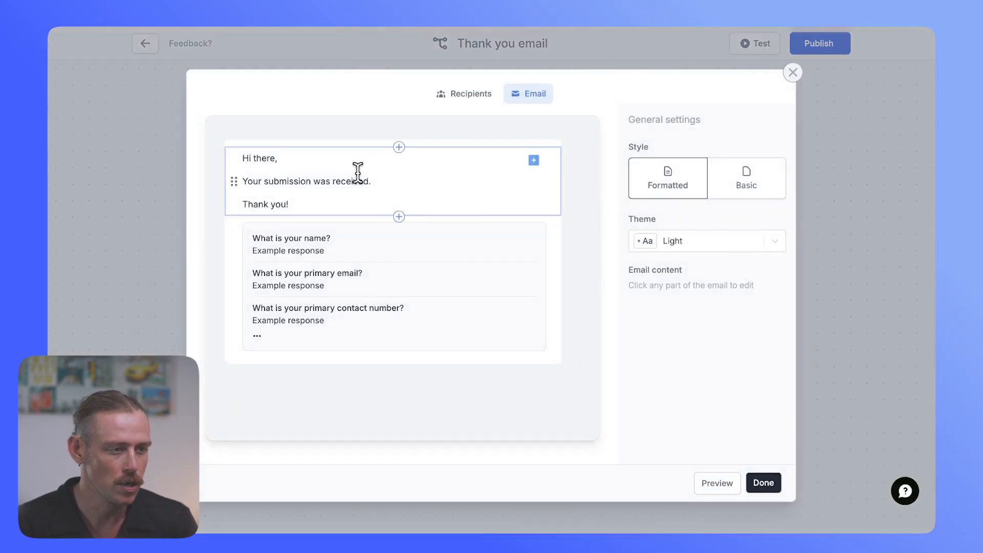
Set the subject to 'Thank you for requesting your quote' and adjust advanced options.
left_click(464, 93)
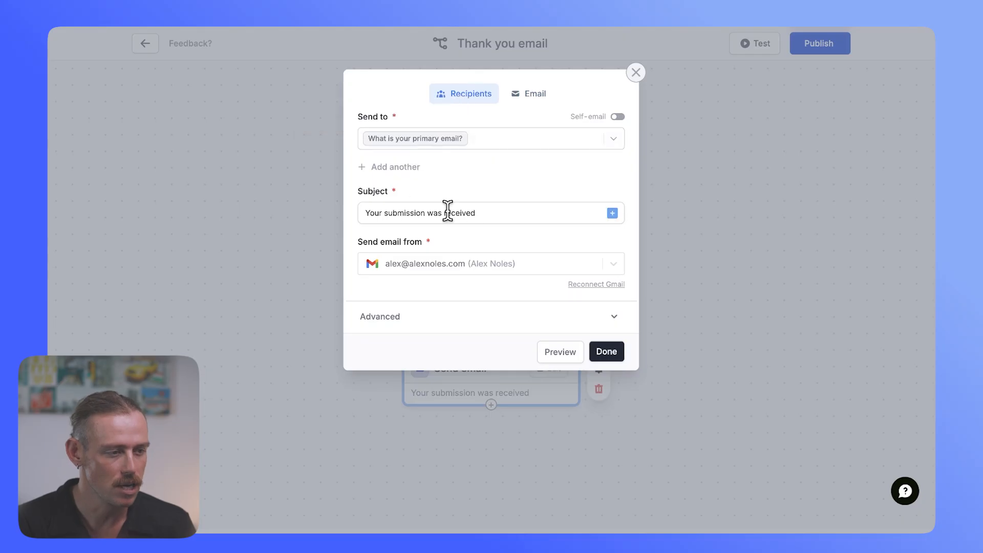
type("Thank you for requesting your quote")
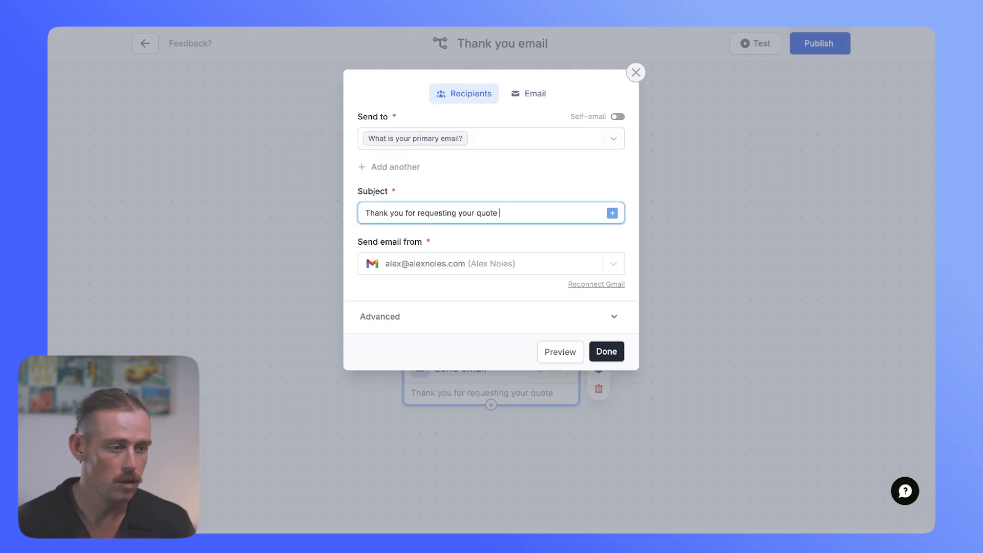
left_click(613, 213)
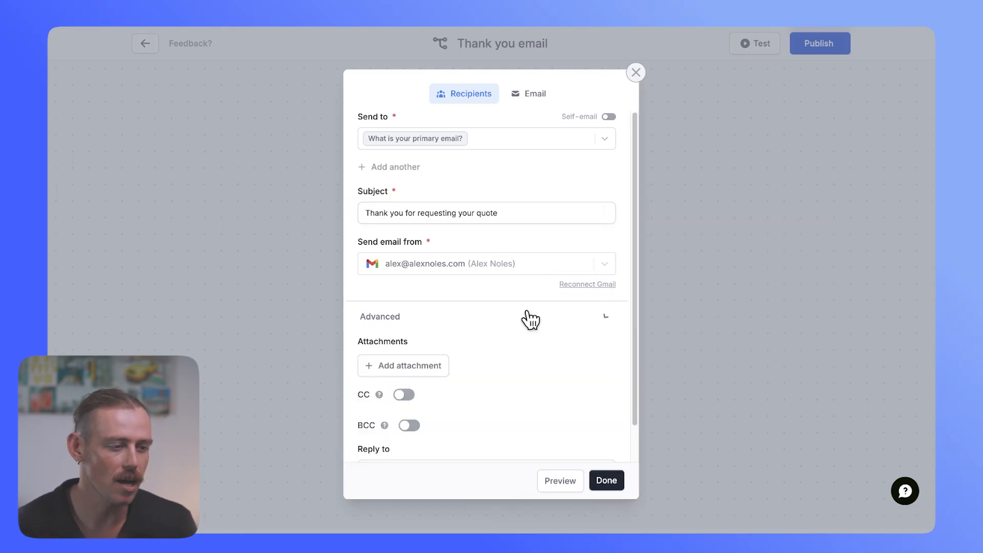
left_click(604, 317)
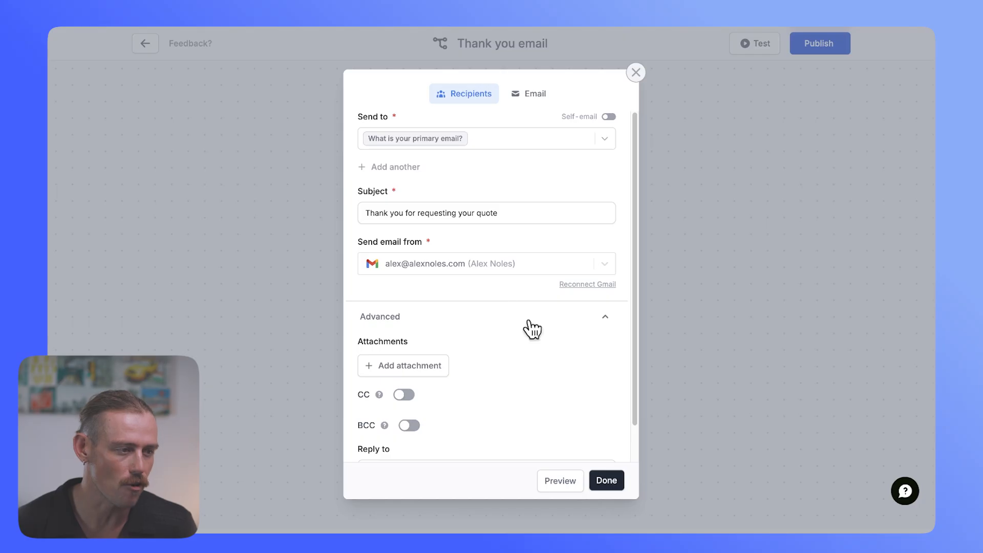
Rewrite the body greeting as Hey there plus the What is your name? answer.
left_click(534, 94)
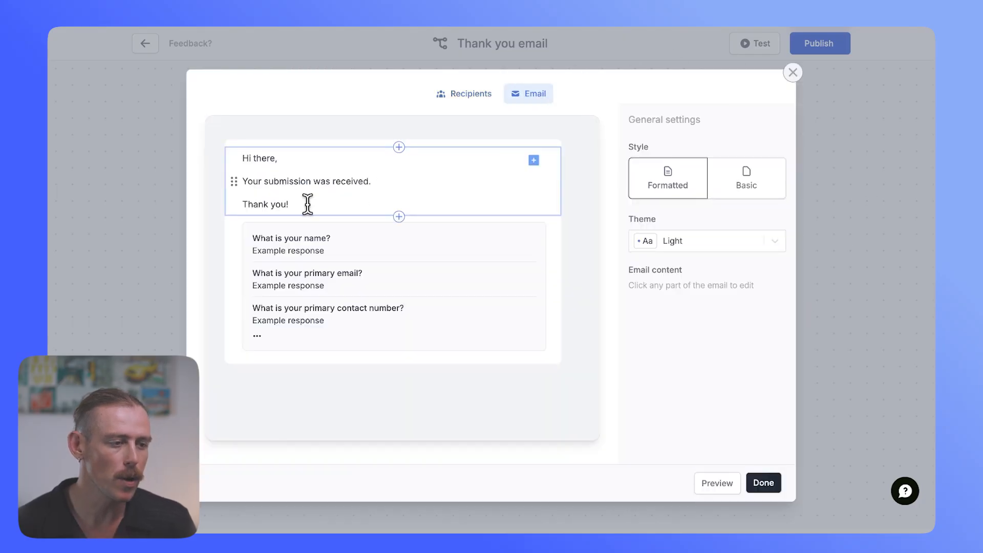
left_click(306, 204)
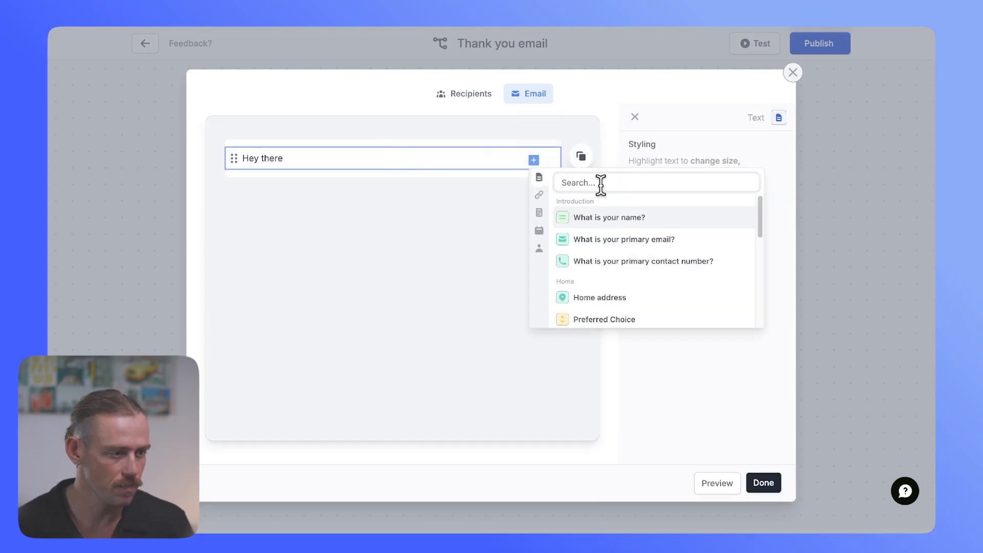
left_click(609, 218)
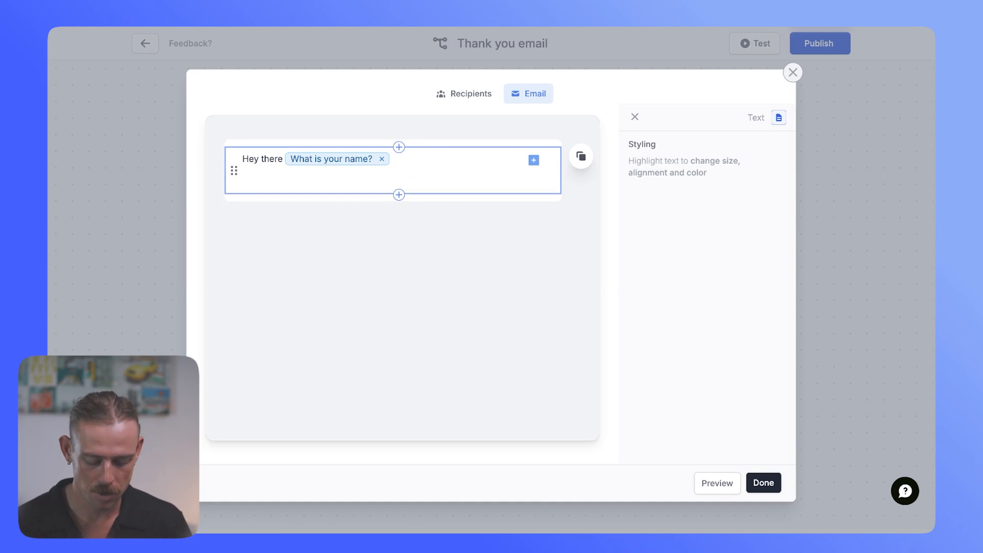
left_click(533, 160)
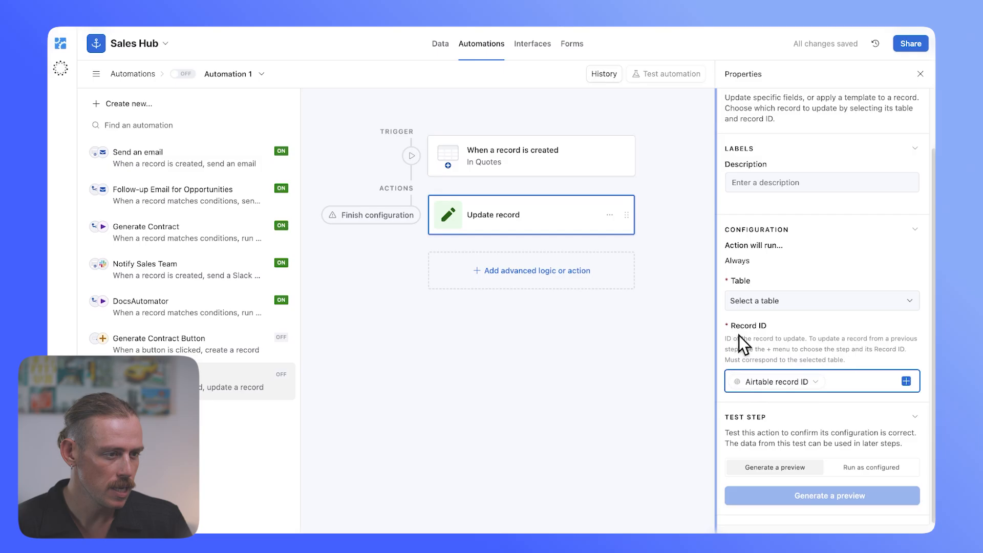
Point the Update record action at the Quotes table.
left_click(822, 300)
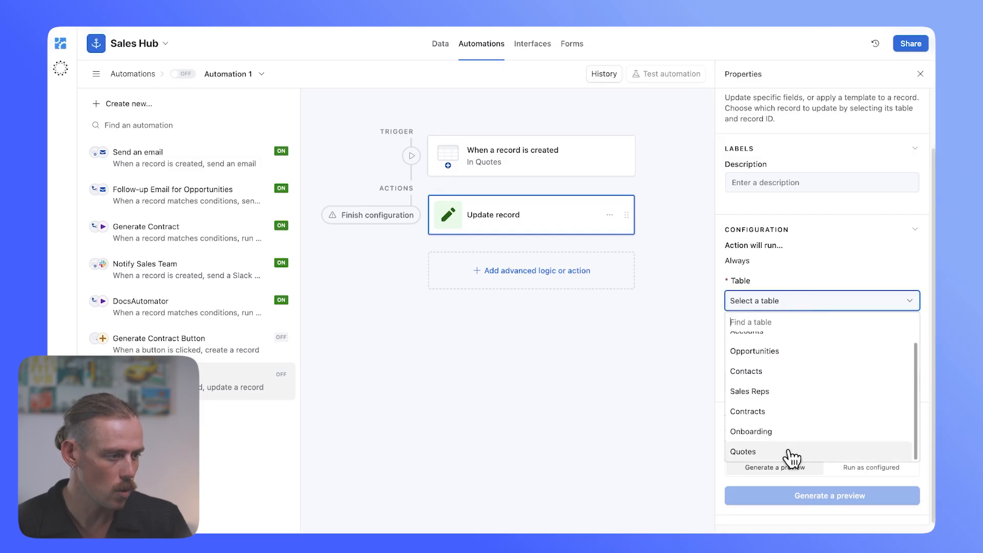
left_click(743, 452)
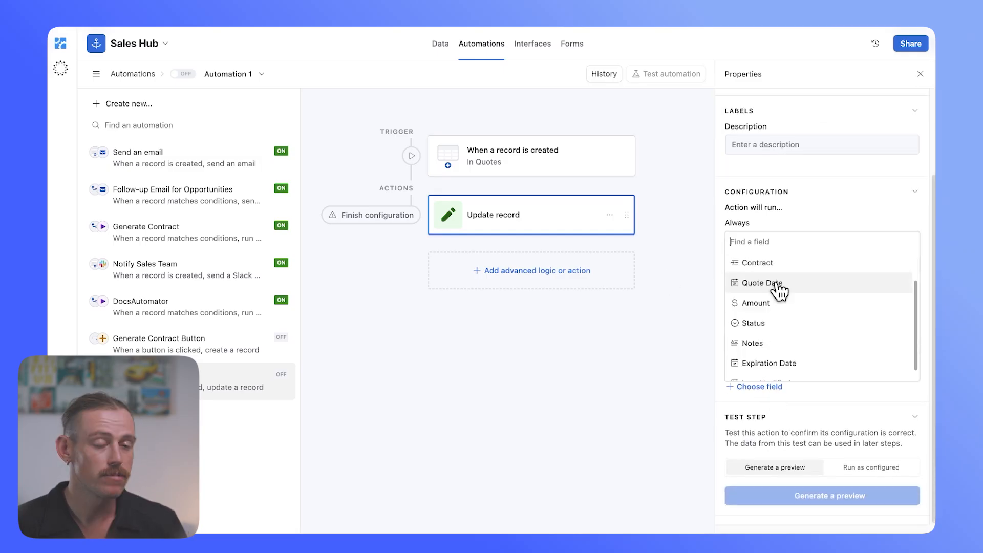